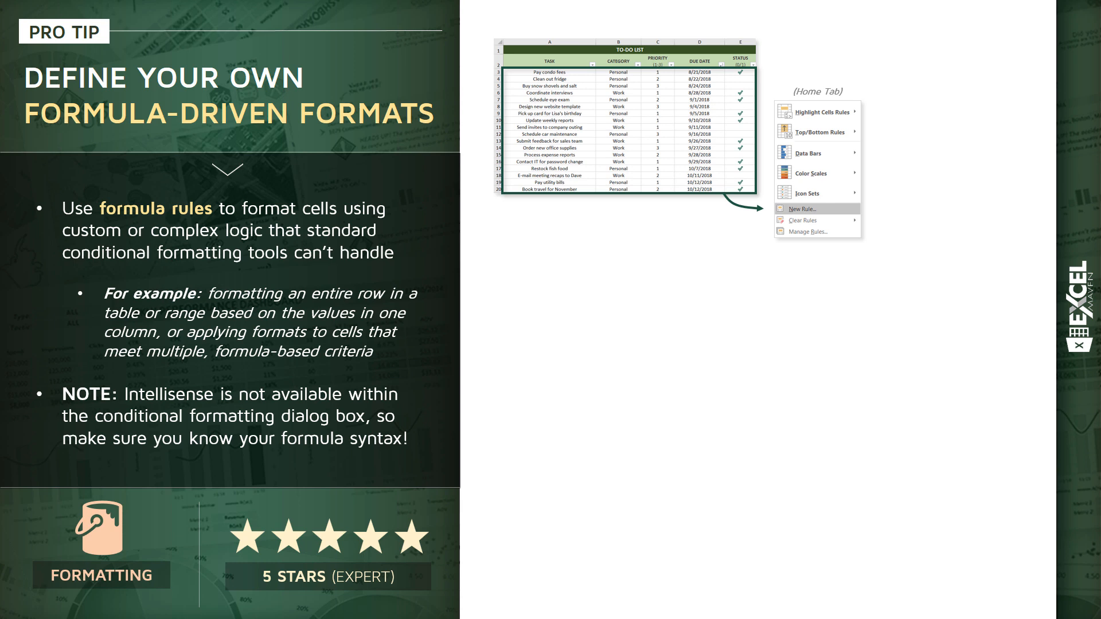
Exit the formula-driven formats slideshow and show the Excel Pro Tips table of contents.
{"action": "left_click", "coordinate": [798, 208]}
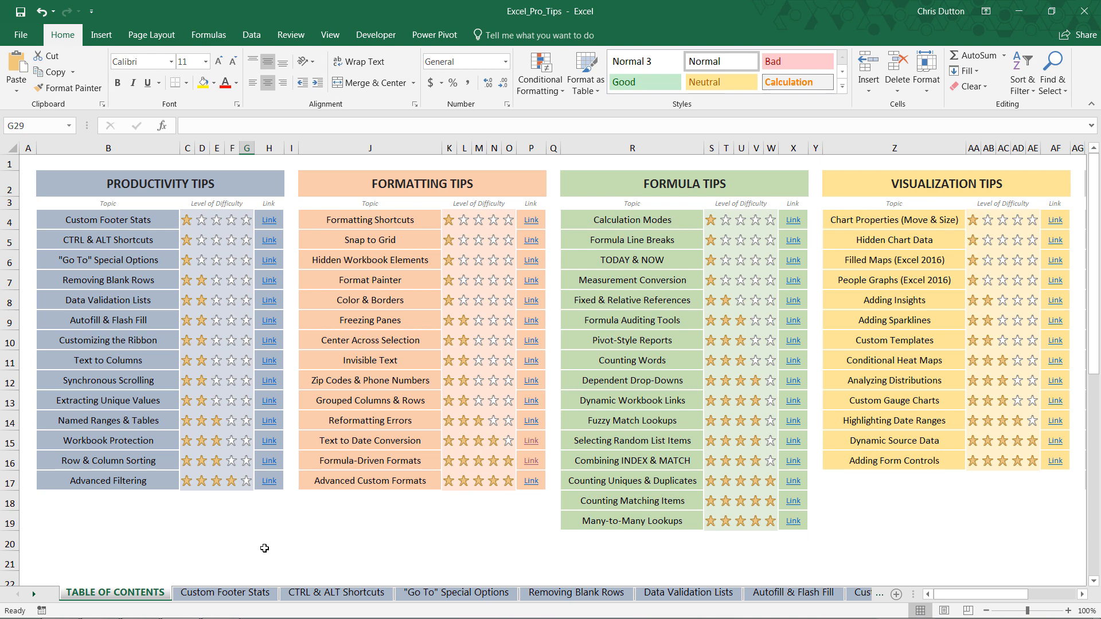
{"action": "mouse_move", "coordinate": [329, 532]}
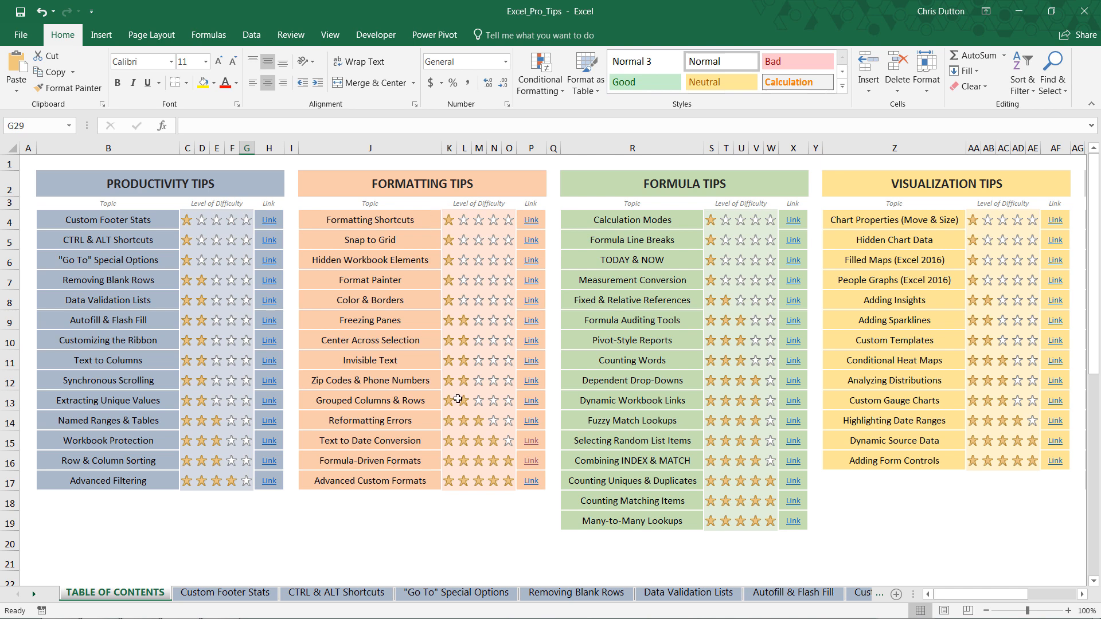
Jump from the table of contents to the Formula-Driven Formats to-do list sheet.
{"action": "left_click", "coordinate": [707, 592]}
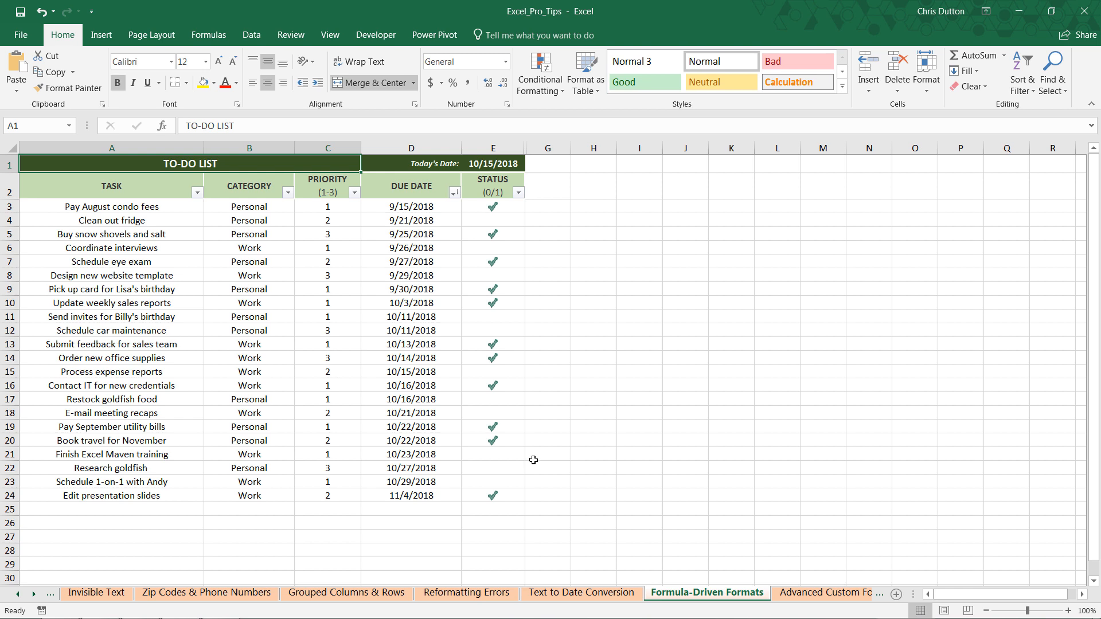
{"action": "mouse_move", "coordinate": [187, 336]}
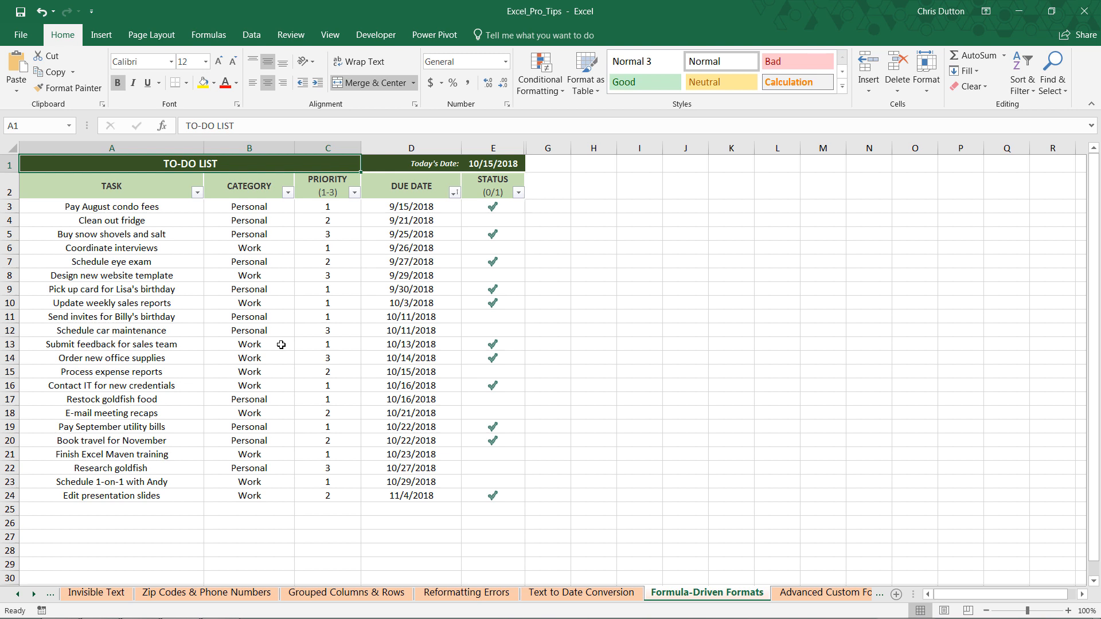
{"action": "mouse_move", "coordinate": [329, 347]}
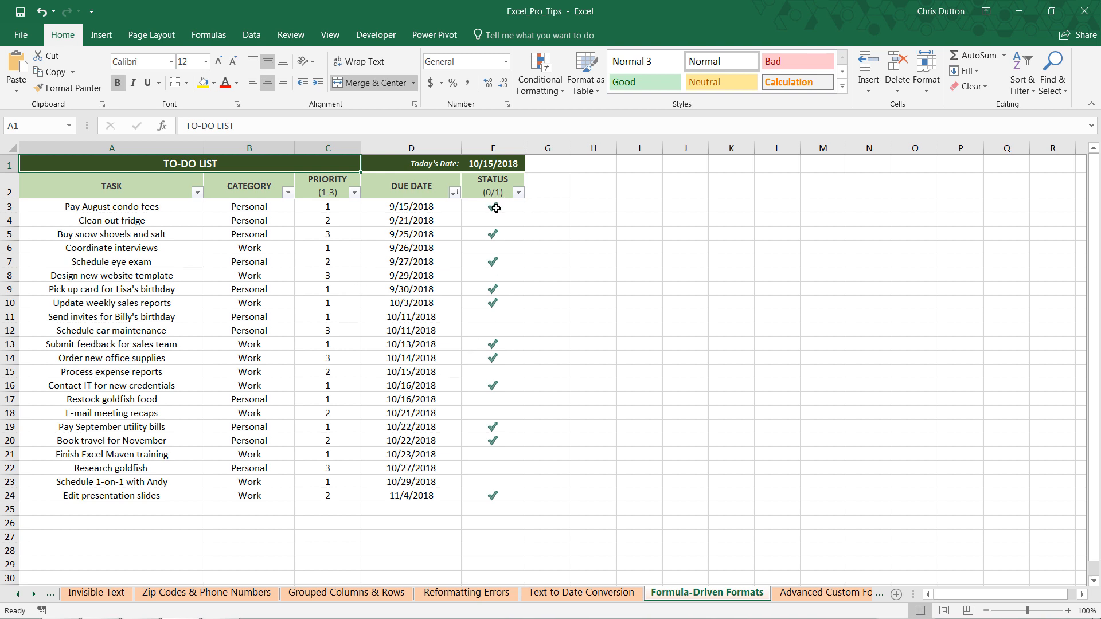
{"action": "left_click", "coordinate": [492, 207]}
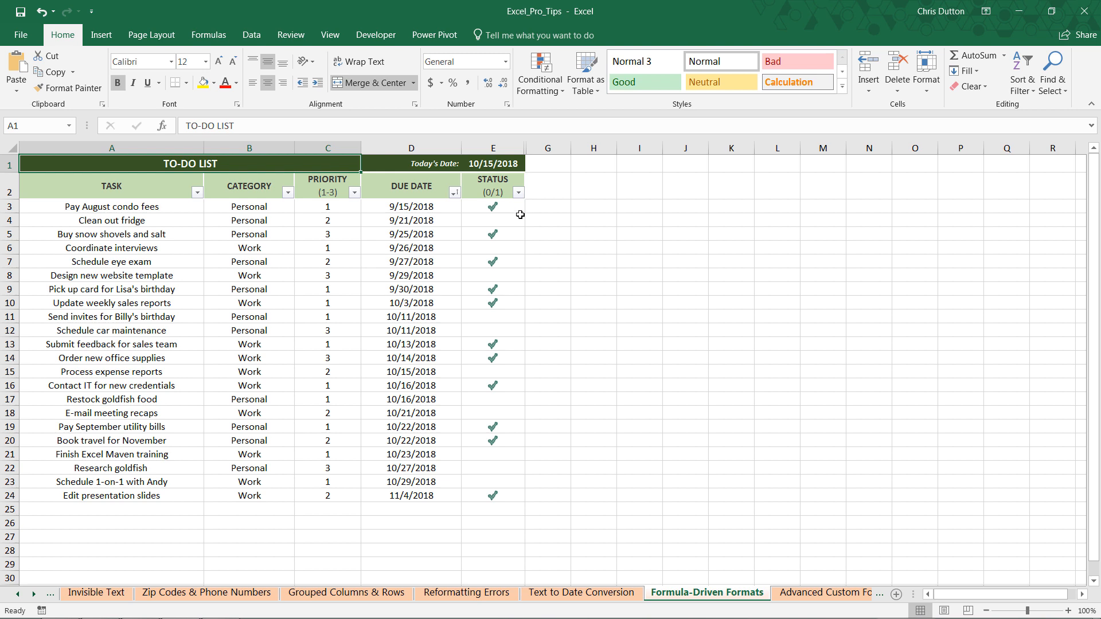
Inspect the =TODAY() formula in E1 and select the due dates D3:D24.
{"action": "left_click", "coordinate": [492, 163]}
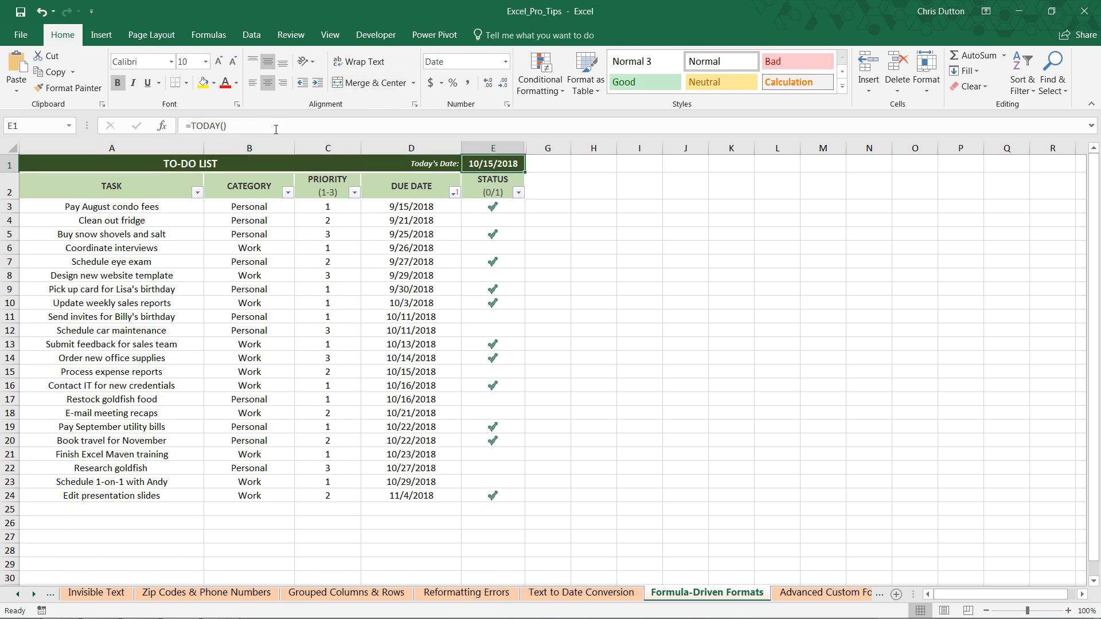
{"action": "left_click", "coordinate": [547, 234]}
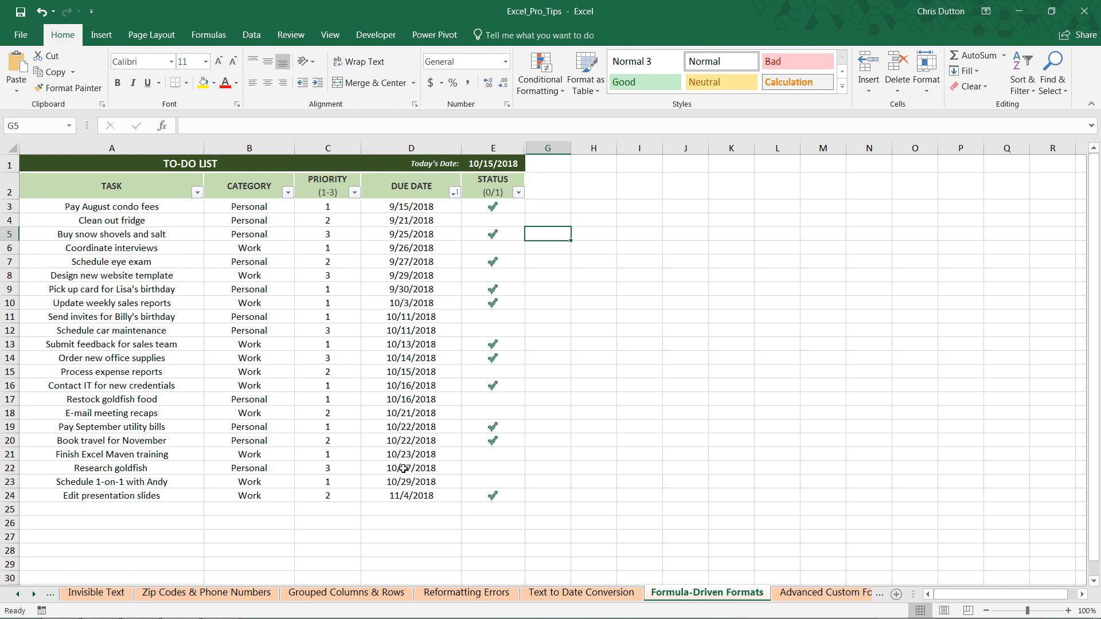
{"action": "mouse_move", "coordinate": [402, 205]}
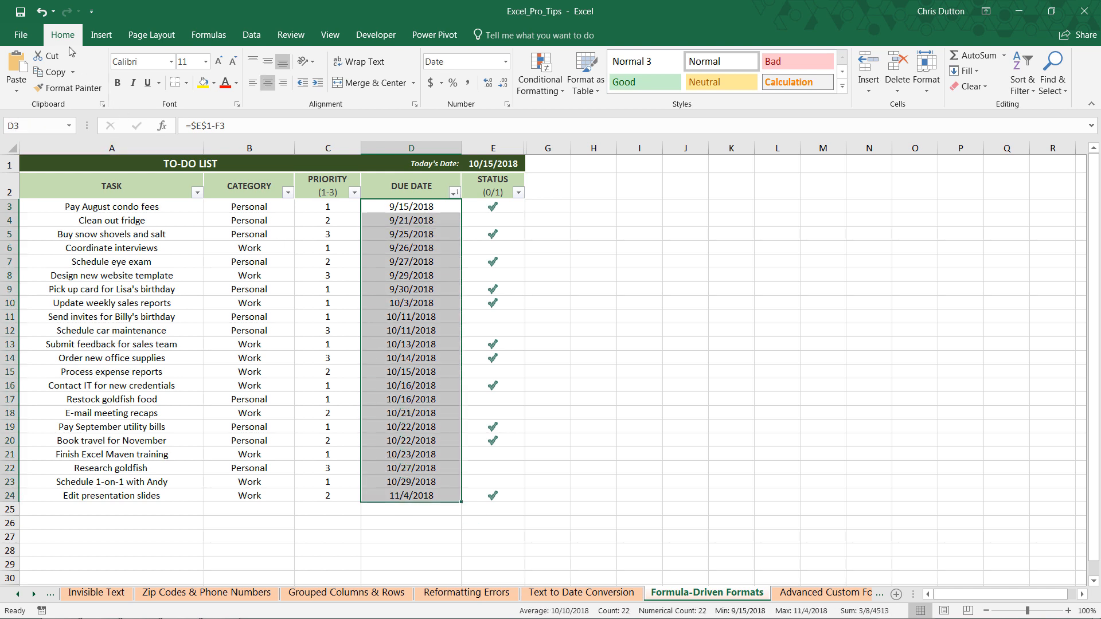
{"action": "left_click", "coordinate": [539, 70]}
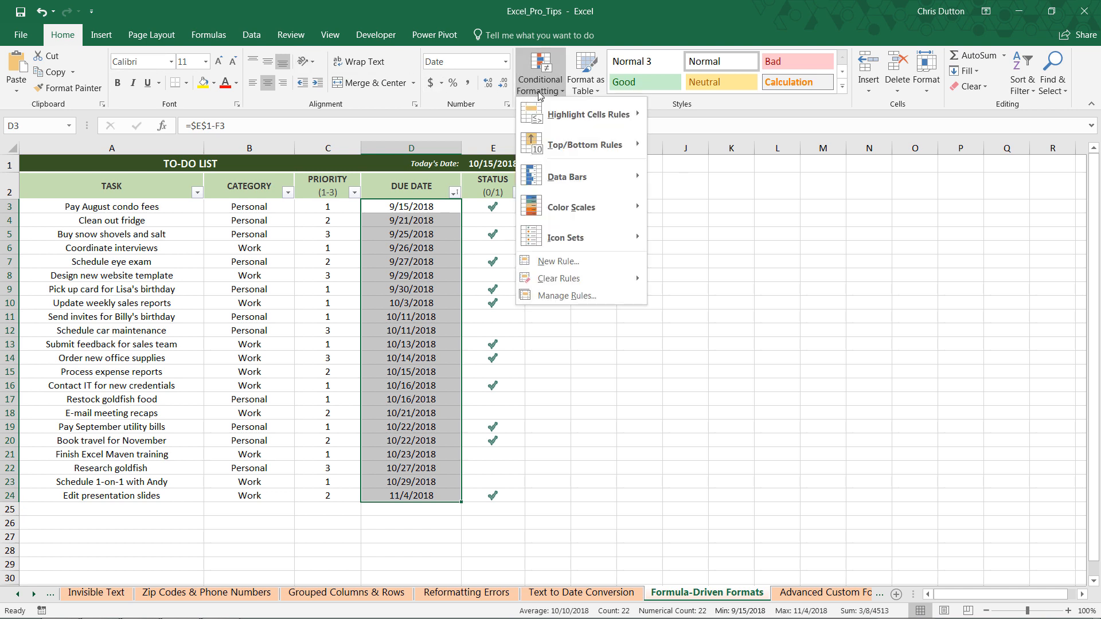
{"action": "mouse_move", "coordinate": [589, 114]}
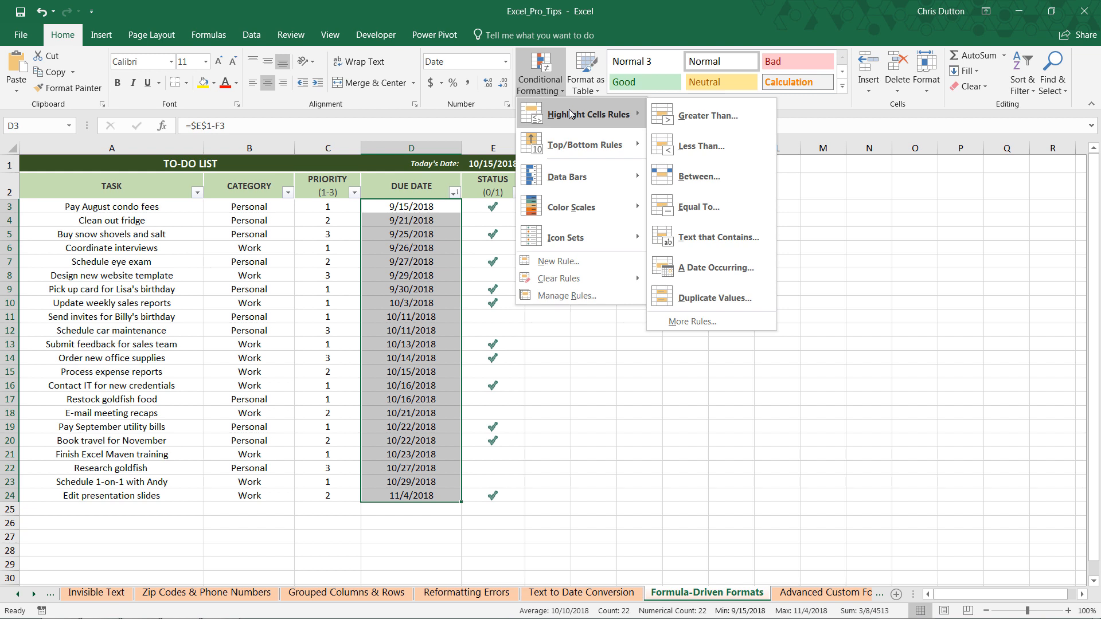
{"action": "mouse_move", "coordinate": [585, 118]}
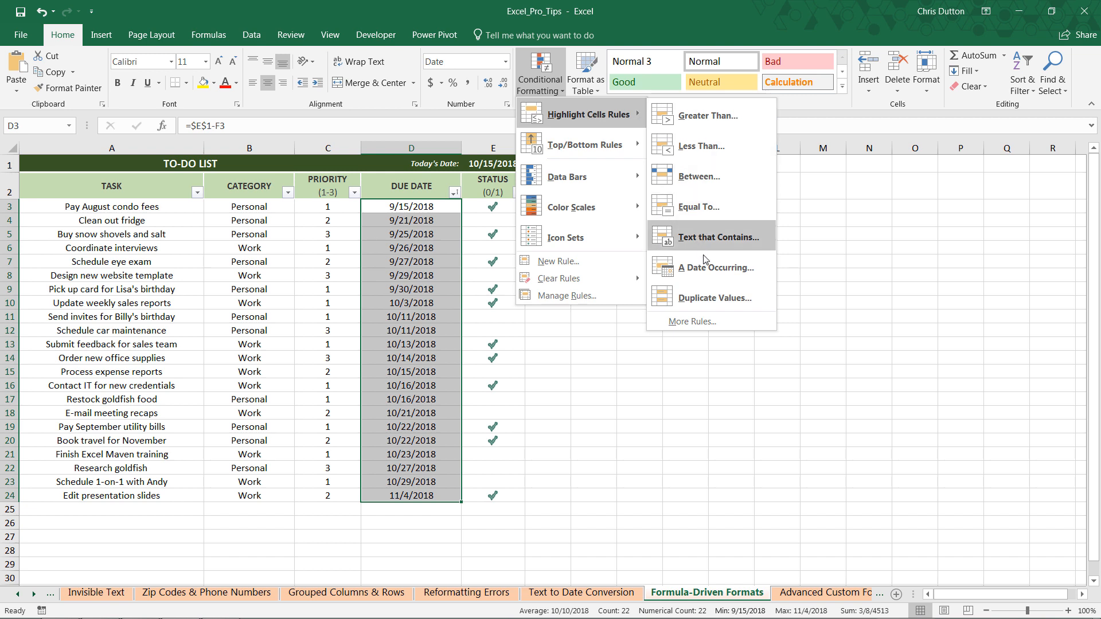
{"action": "left_click", "coordinate": [717, 268]}
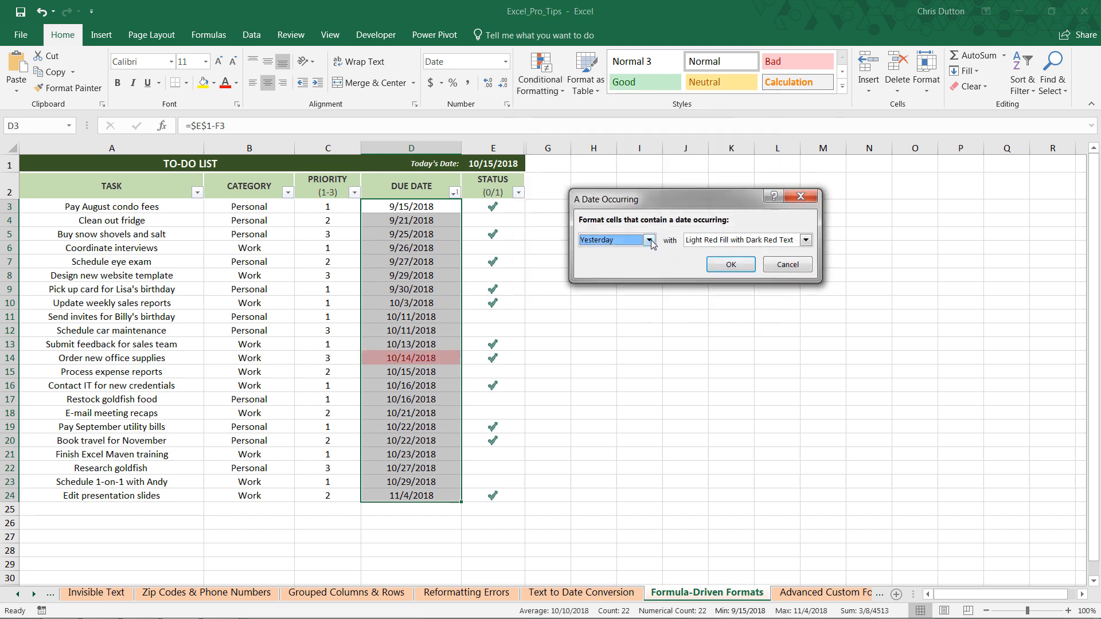
{"action": "left_click", "coordinate": [648, 240]}
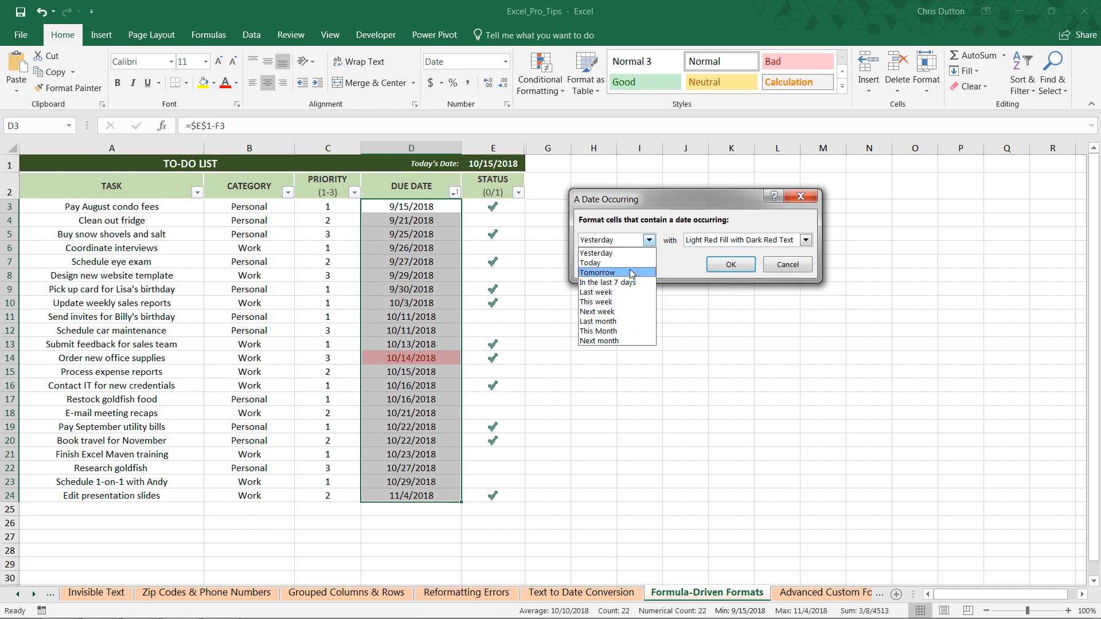
{"action": "mouse_move", "coordinate": [617, 253]}
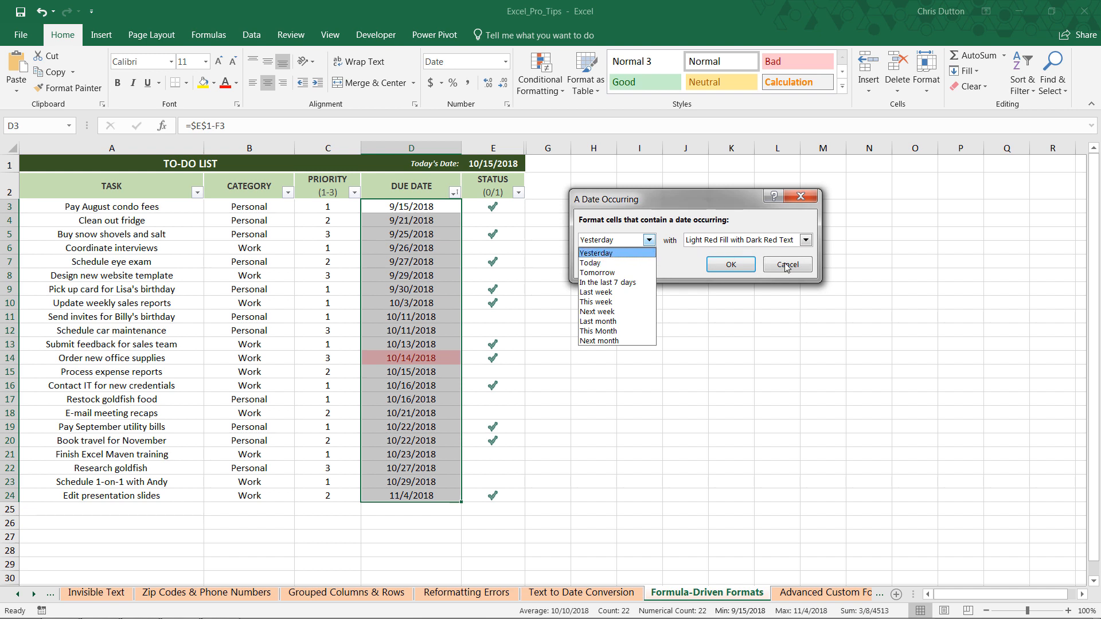
{"action": "left_click", "coordinate": [786, 264]}
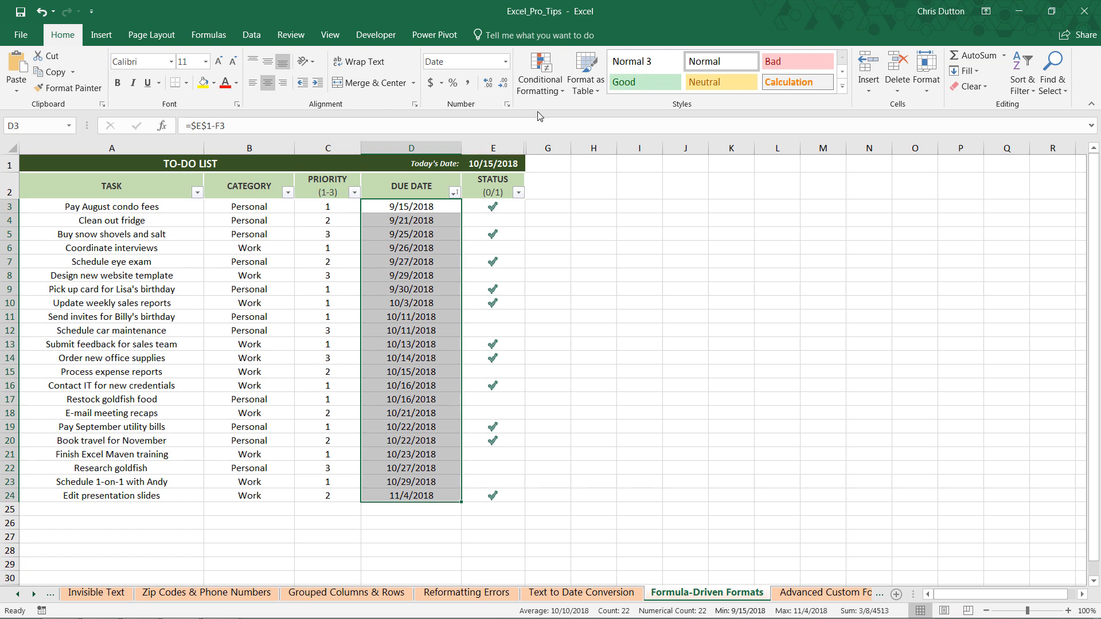
Apply a =$D$3<TODAY() formula rule with light peach fill to the due dates.
{"action": "left_click", "coordinate": [539, 72]}
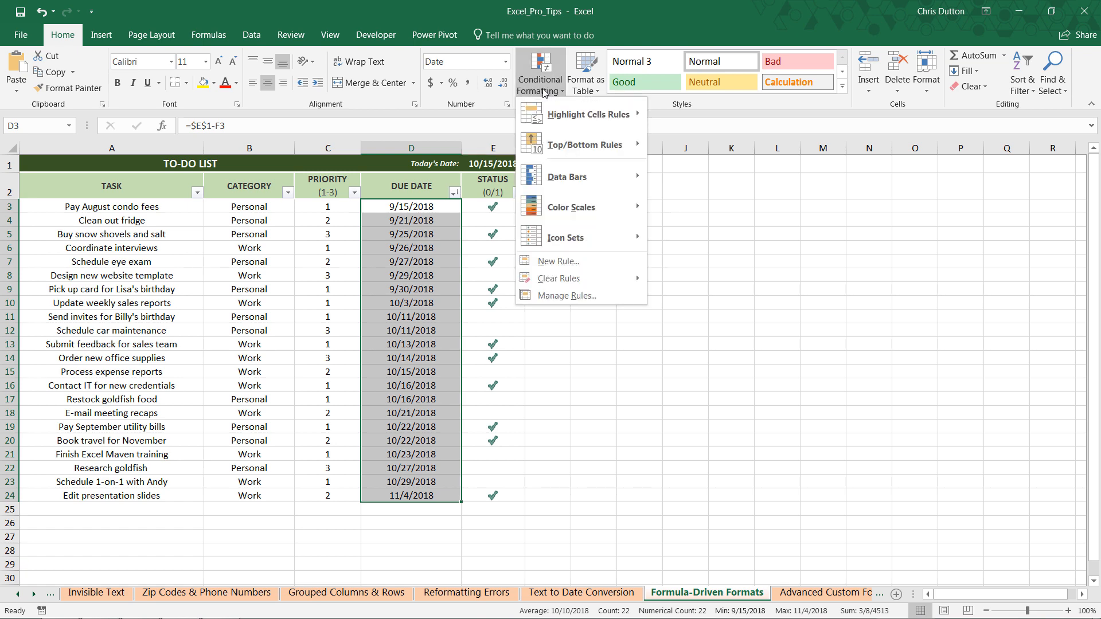
{"action": "left_click", "coordinate": [566, 265]}
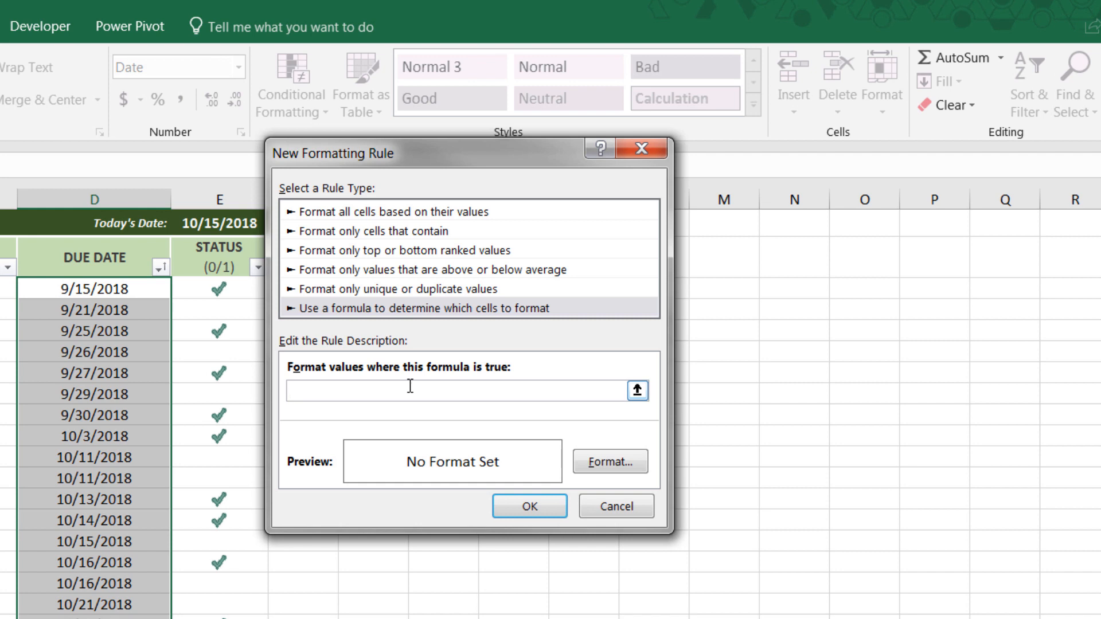
{"action": "type", "text": "=$D$3"}
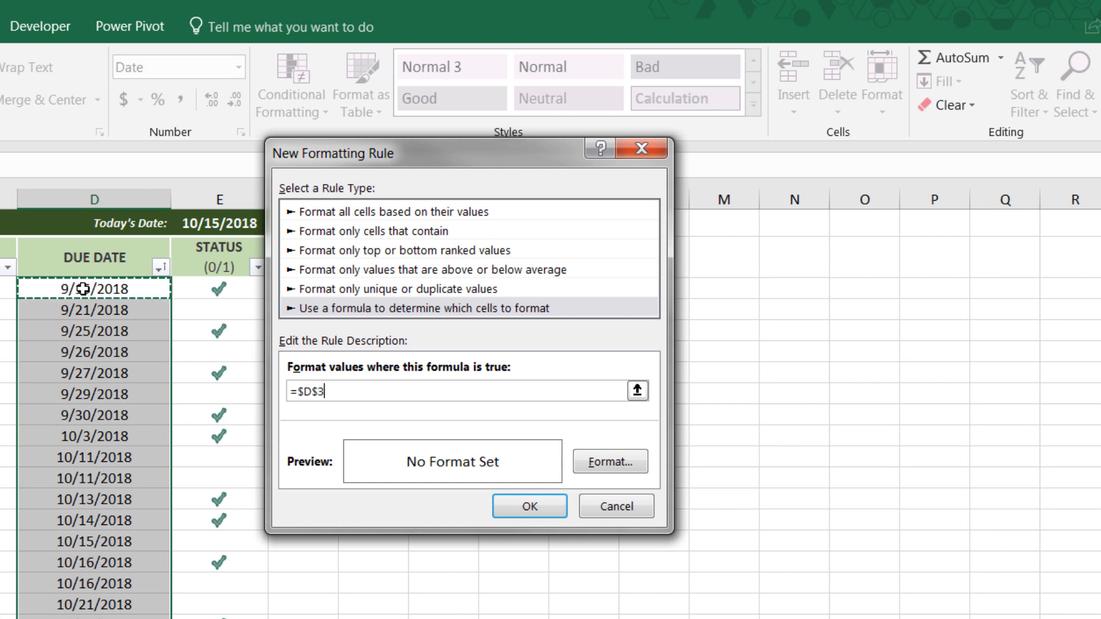
{"action": "type", "text": "<T"}
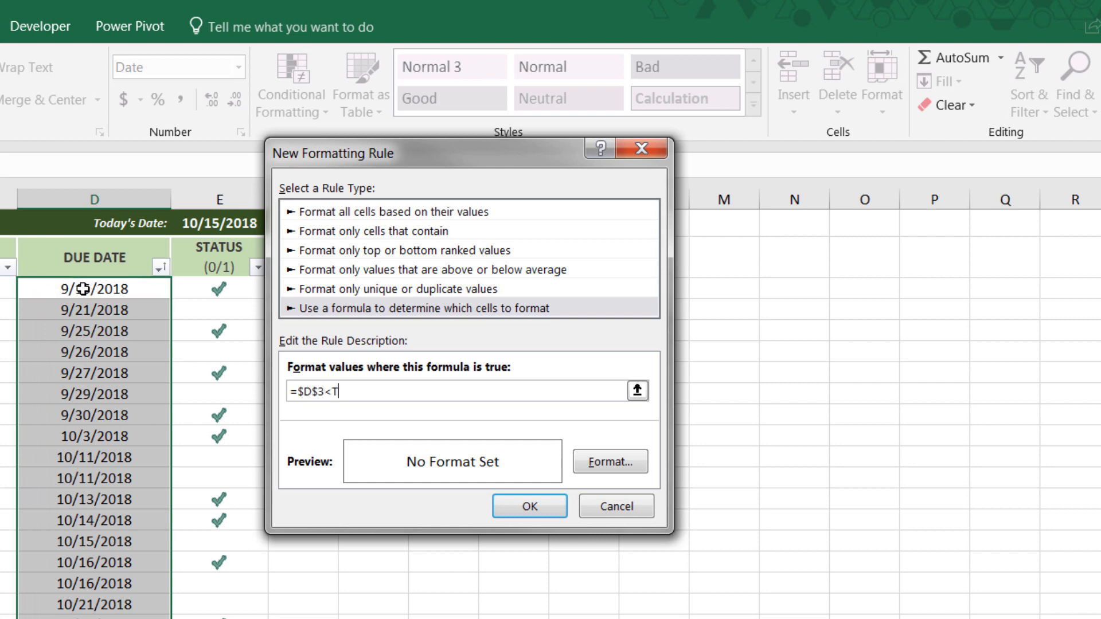
{"action": "type", "text": "ODAY()"}
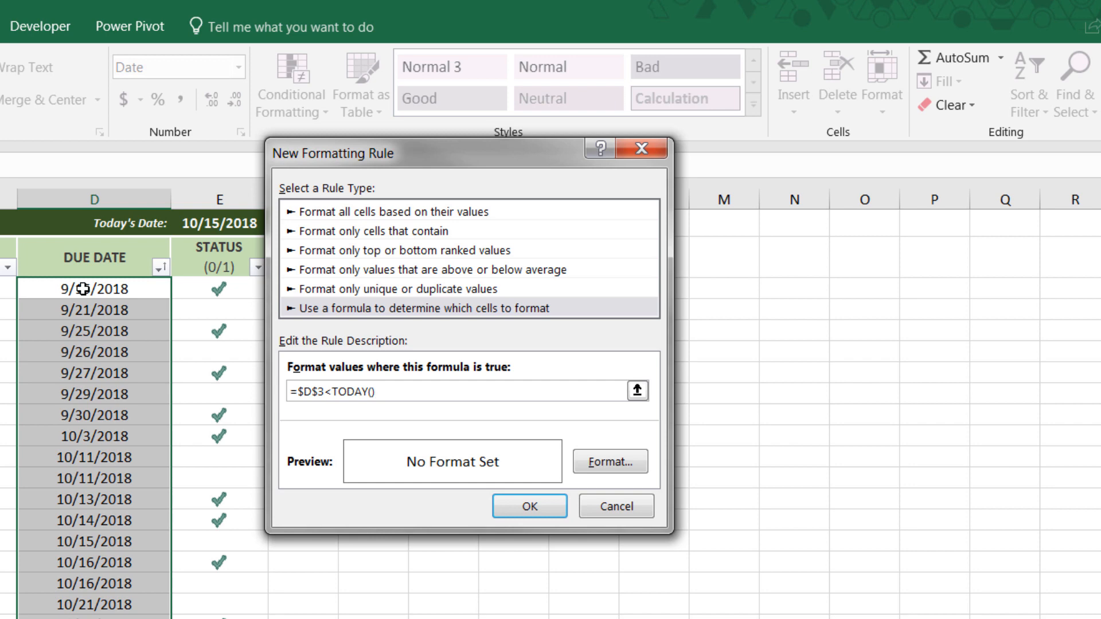
{"action": "left_click", "coordinate": [607, 461]}
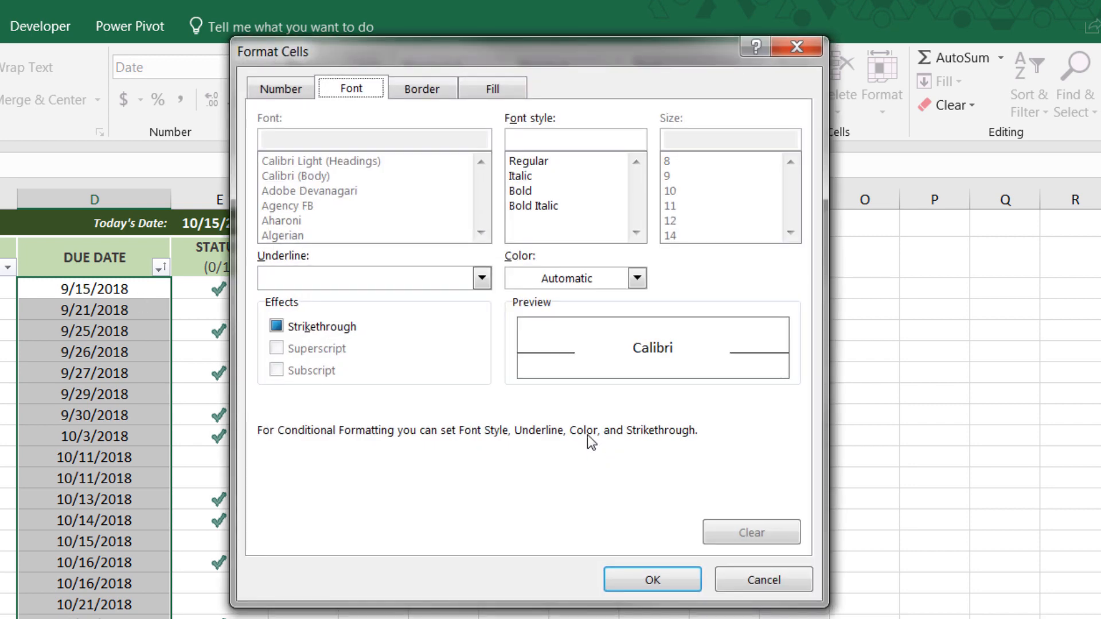
{"action": "left_click", "coordinate": [492, 88]}
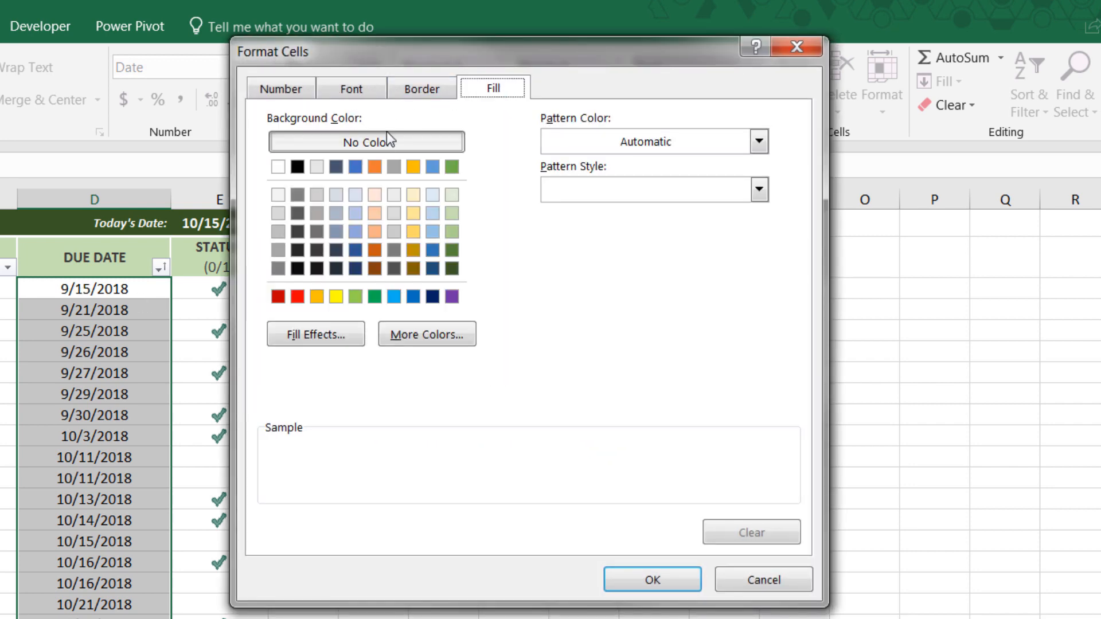
{"action": "left_click", "coordinate": [375, 195]}
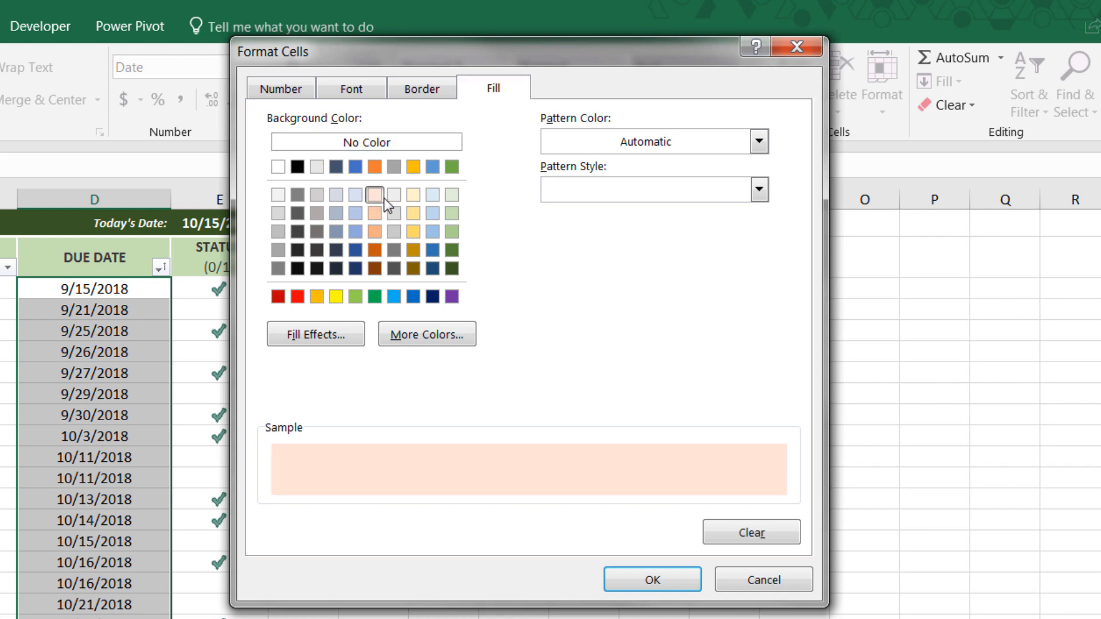
{"action": "left_click", "coordinate": [651, 579]}
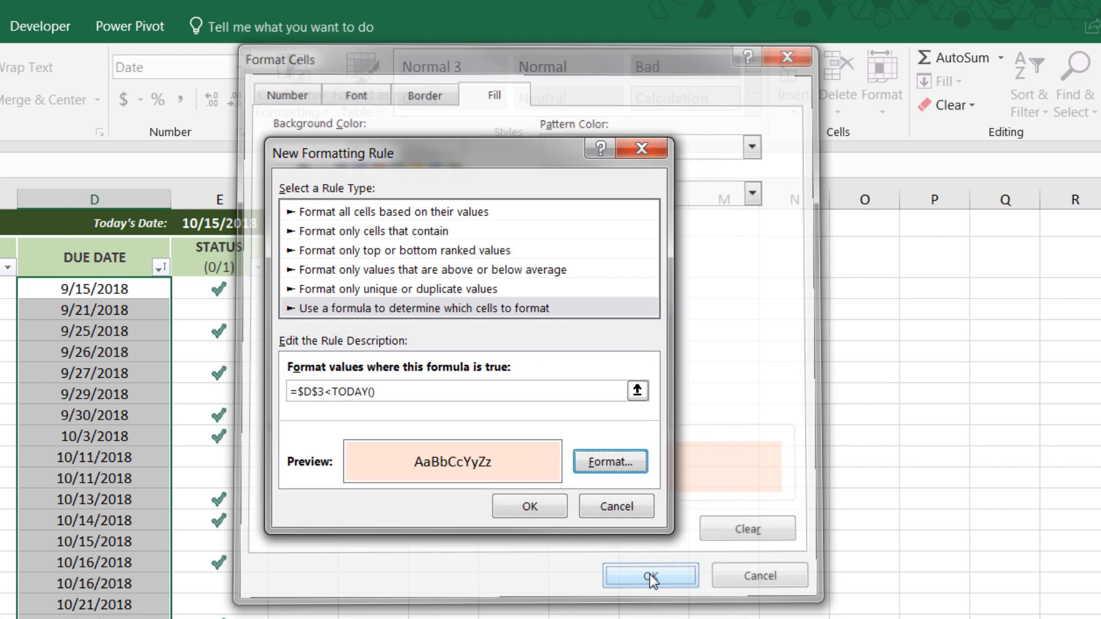
{"action": "left_click", "coordinate": [651, 575]}
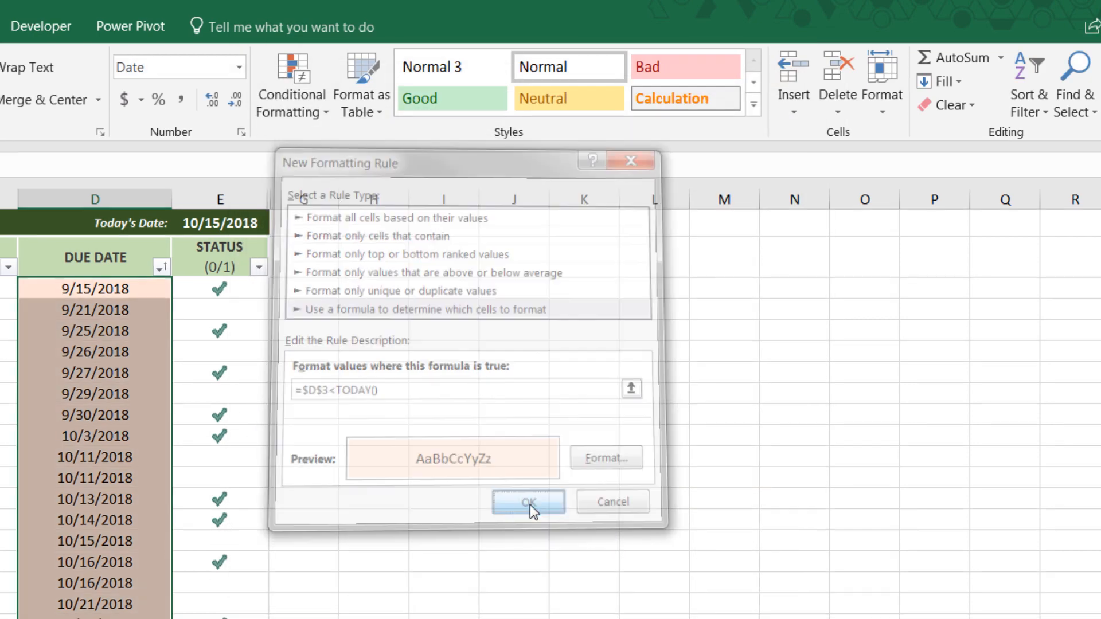
Open the =$D$3<TODAY() overdue rule for editing from Manage Rules.
{"action": "left_click", "coordinate": [527, 503]}
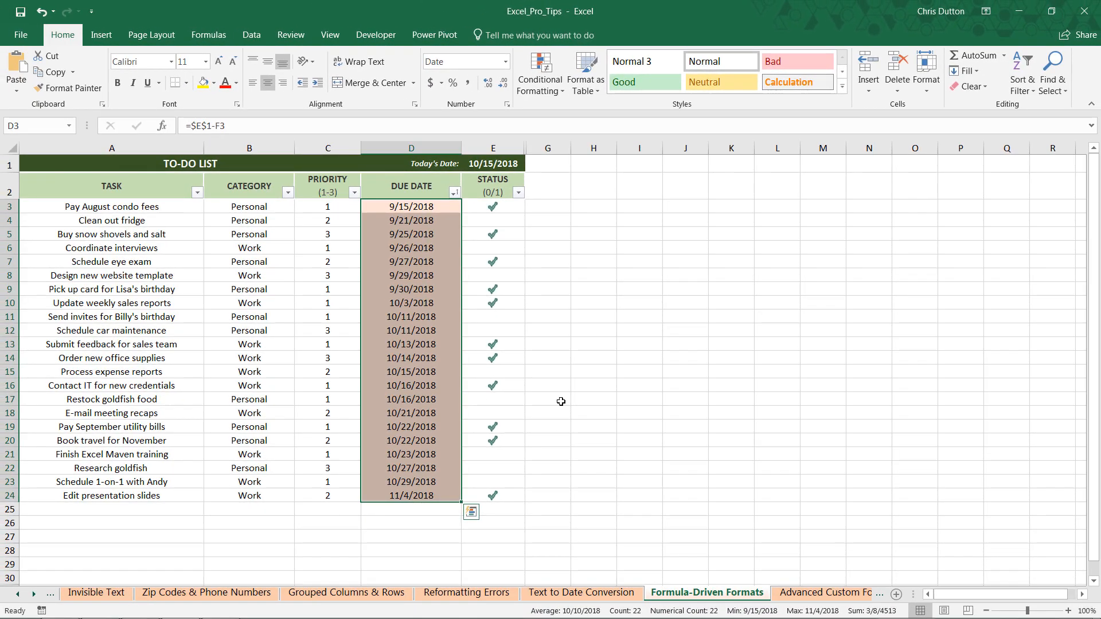
{"action": "mouse_move", "coordinate": [336, 400]}
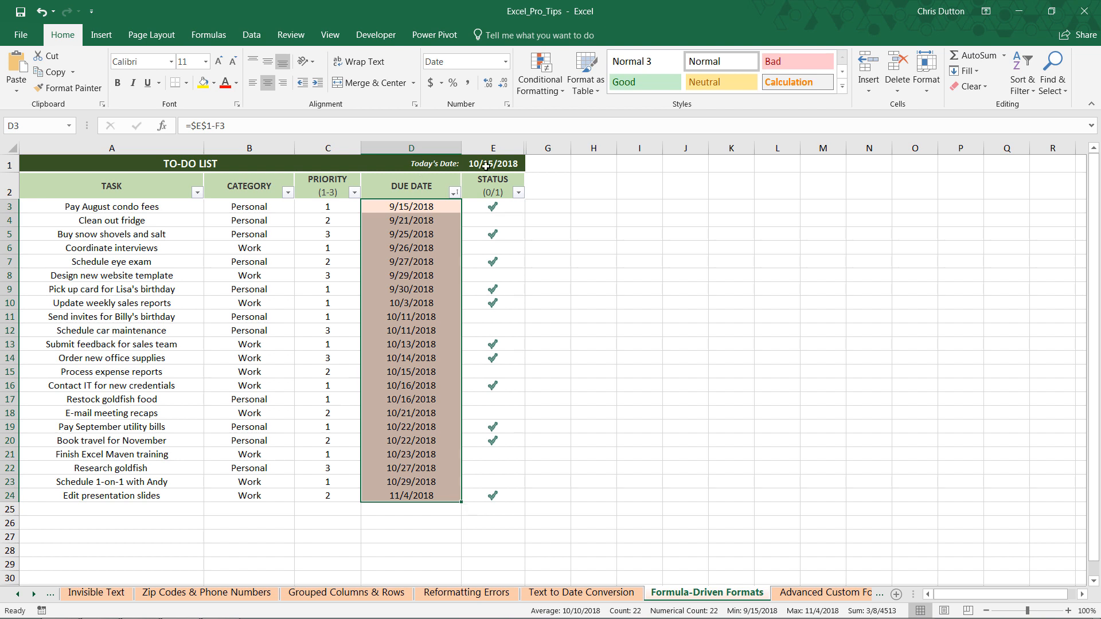
{"action": "mouse_move", "coordinate": [441, 315]}
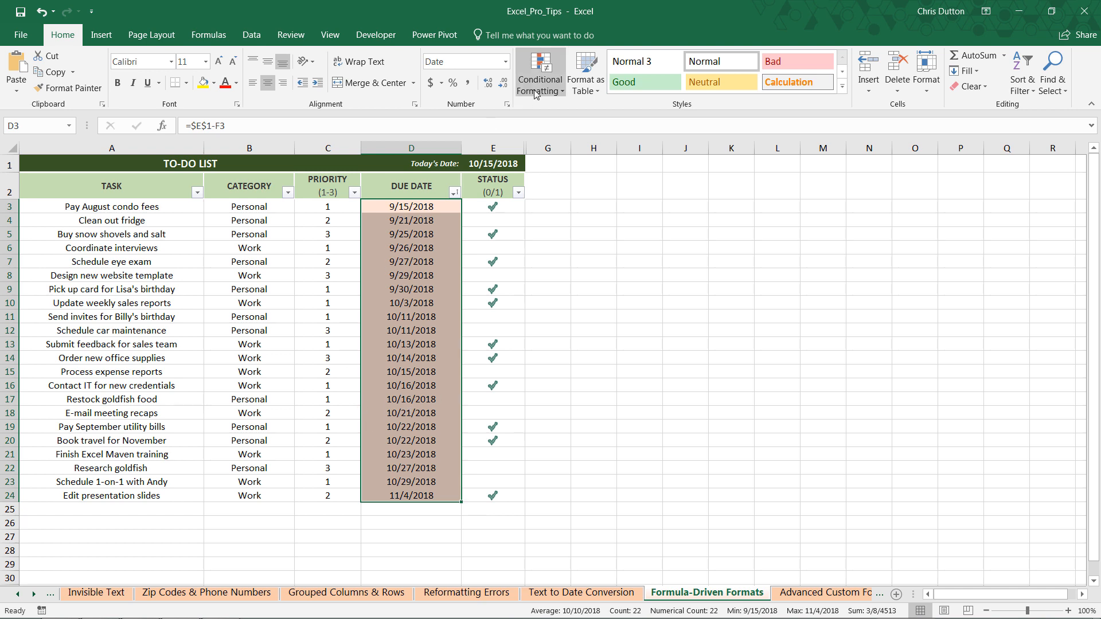
{"action": "left_click", "coordinate": [538, 73]}
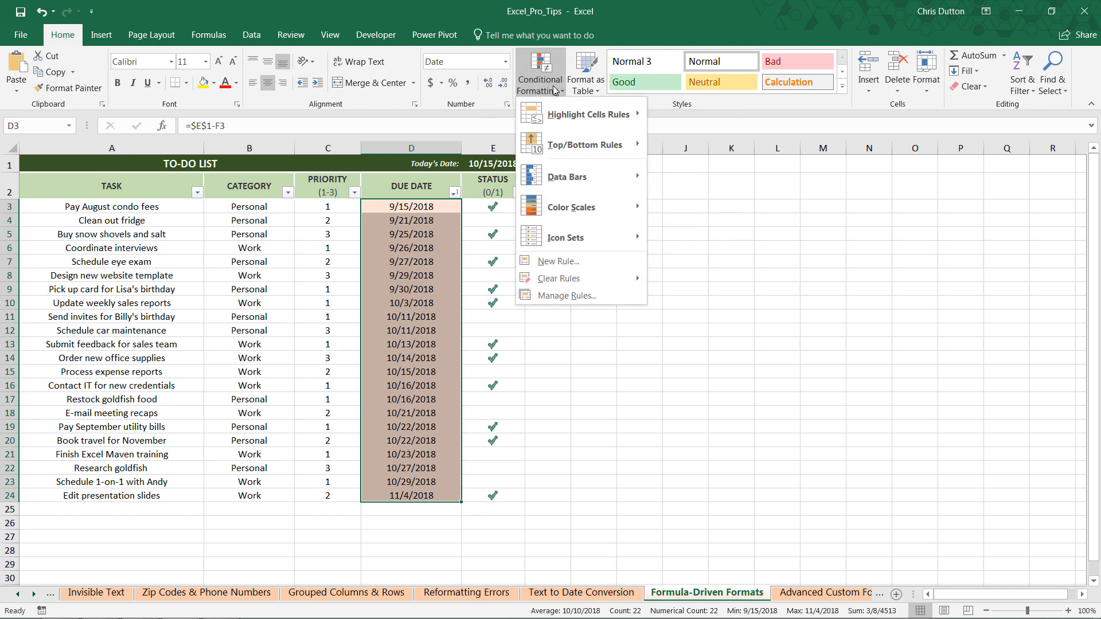
{"action": "mouse_move", "coordinate": [566, 294]}
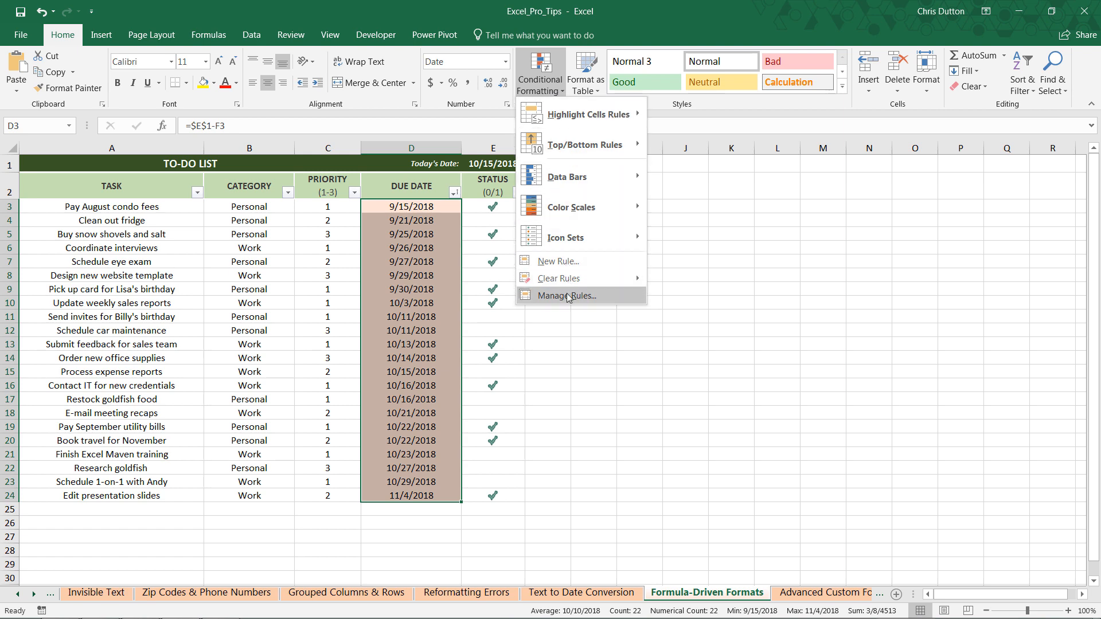
{"action": "left_click", "coordinate": [564, 295]}
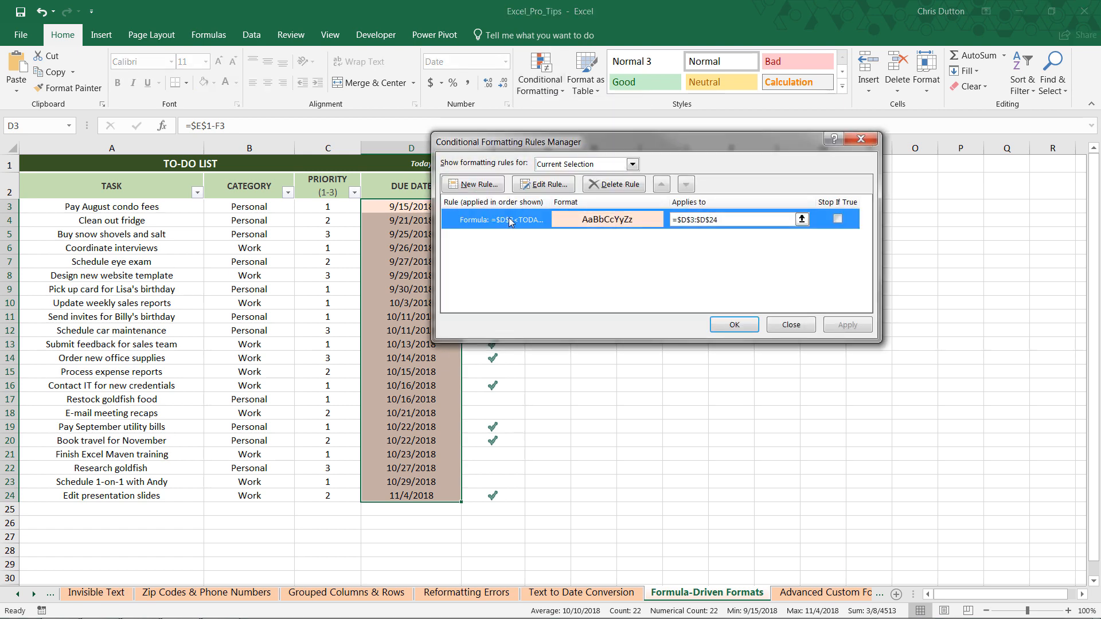
{"action": "left_click", "coordinate": [542, 184]}
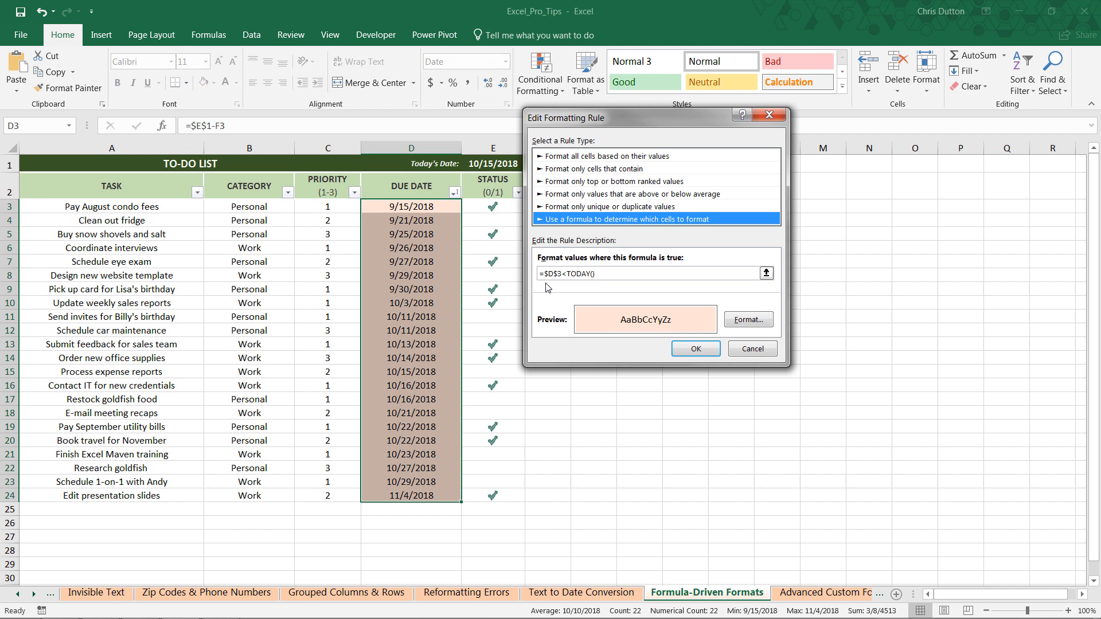
{"action": "mouse_move", "coordinate": [398, 354]}
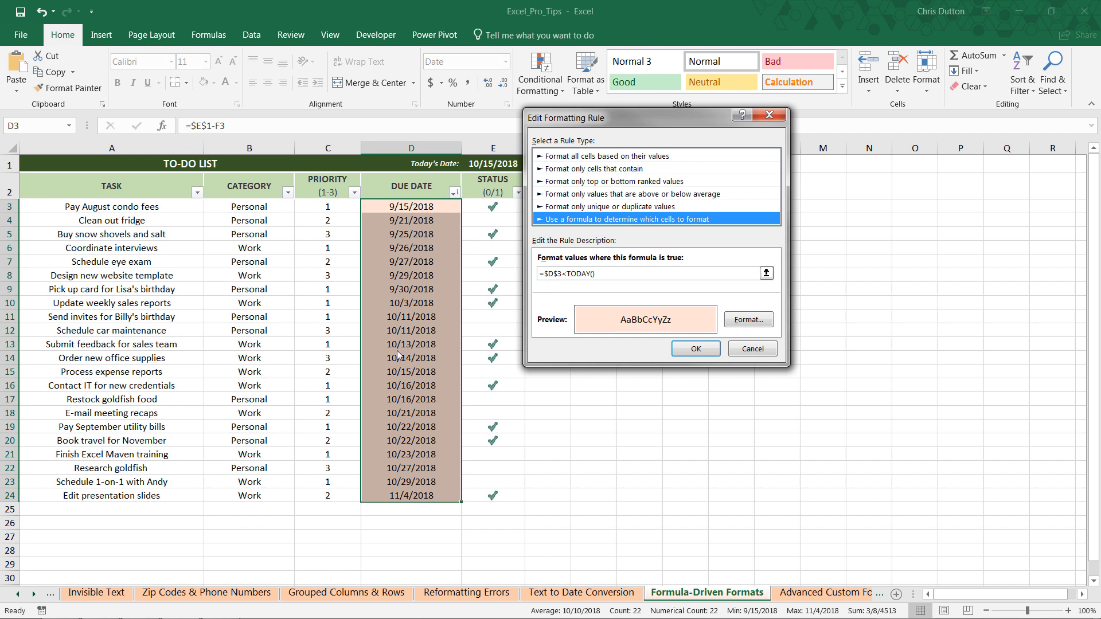
{"action": "mouse_move", "coordinate": [577, 272]}
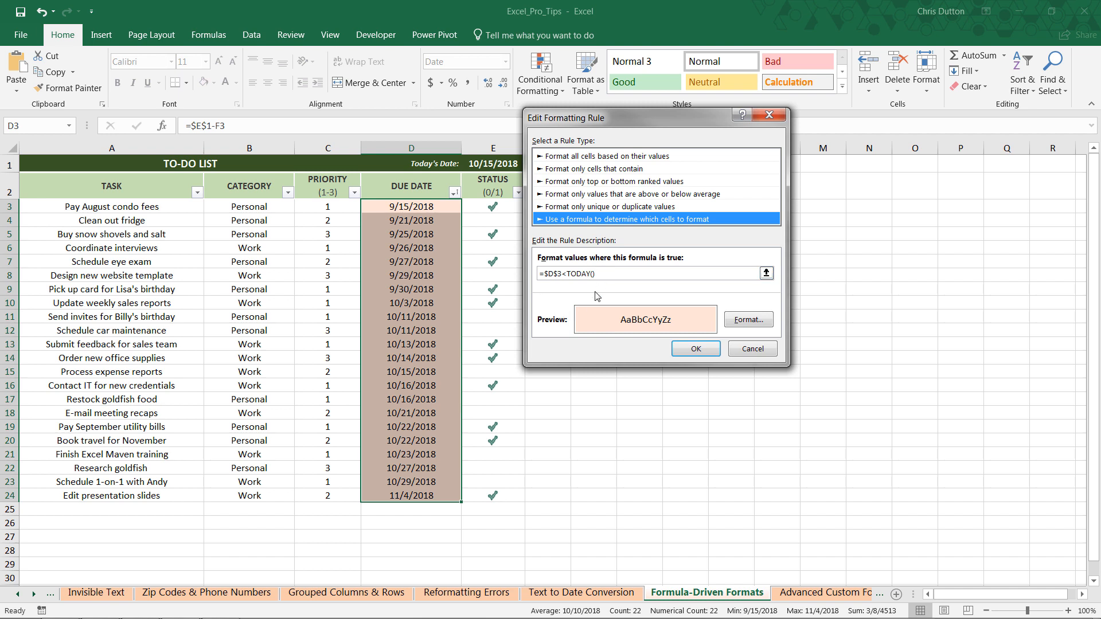
{"action": "mouse_move", "coordinate": [440, 260]}
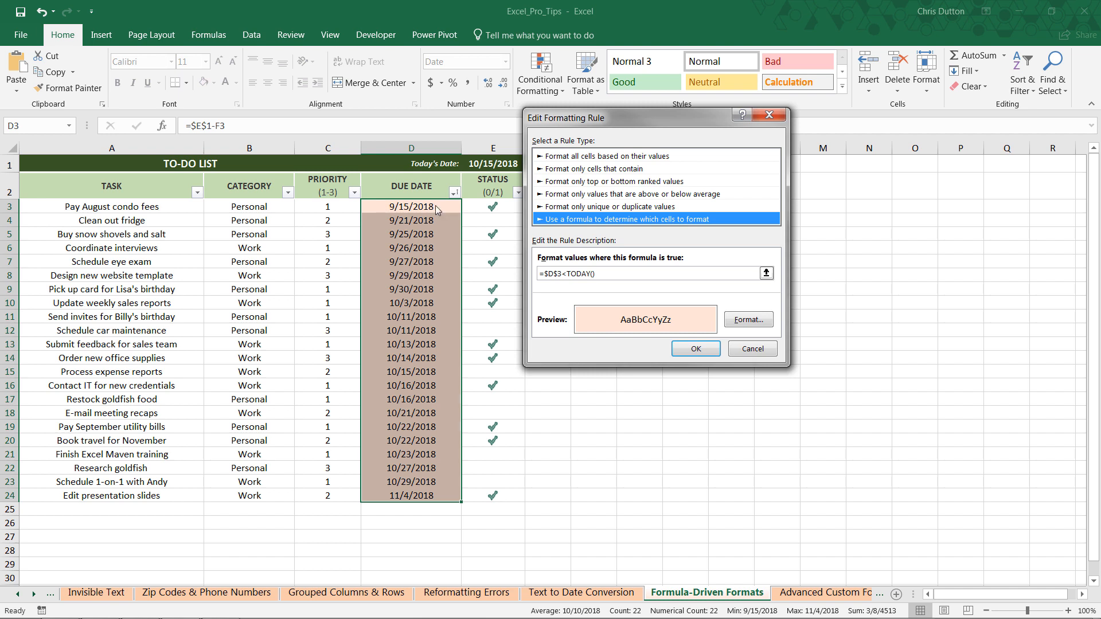
{"action": "mouse_move", "coordinate": [502, 167]}
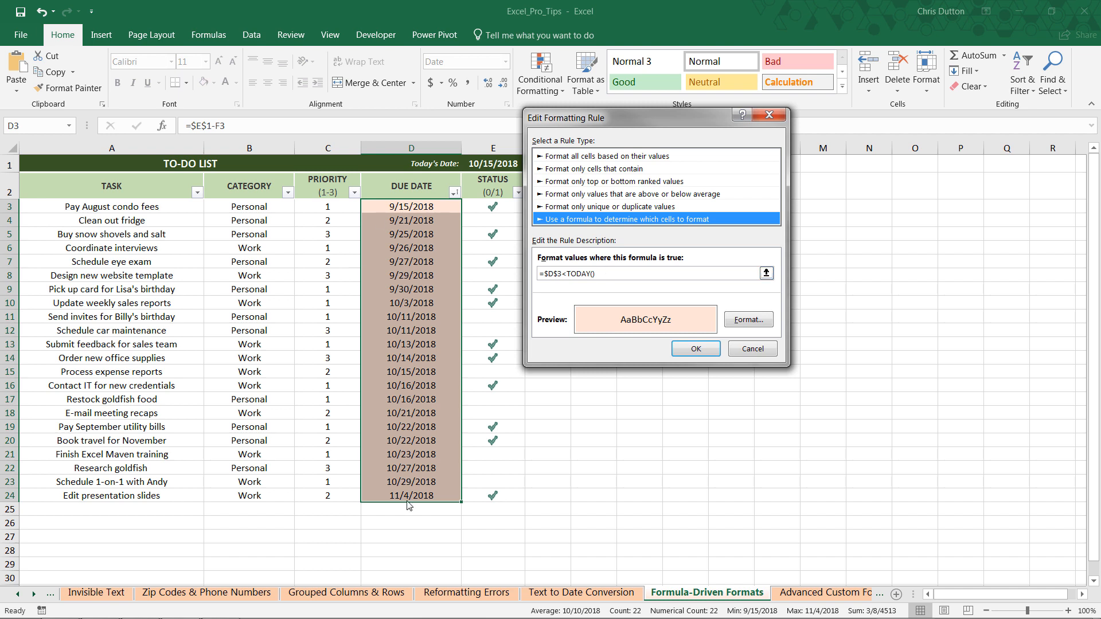
{"action": "mouse_move", "coordinate": [494, 328]}
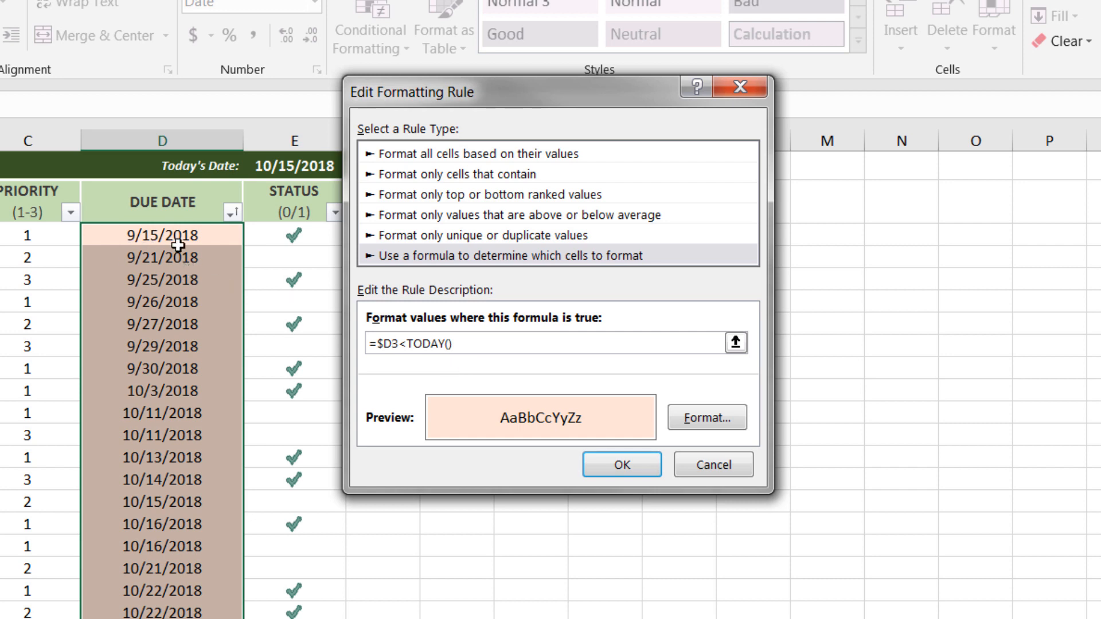
{"action": "mouse_move", "coordinate": [184, 467]}
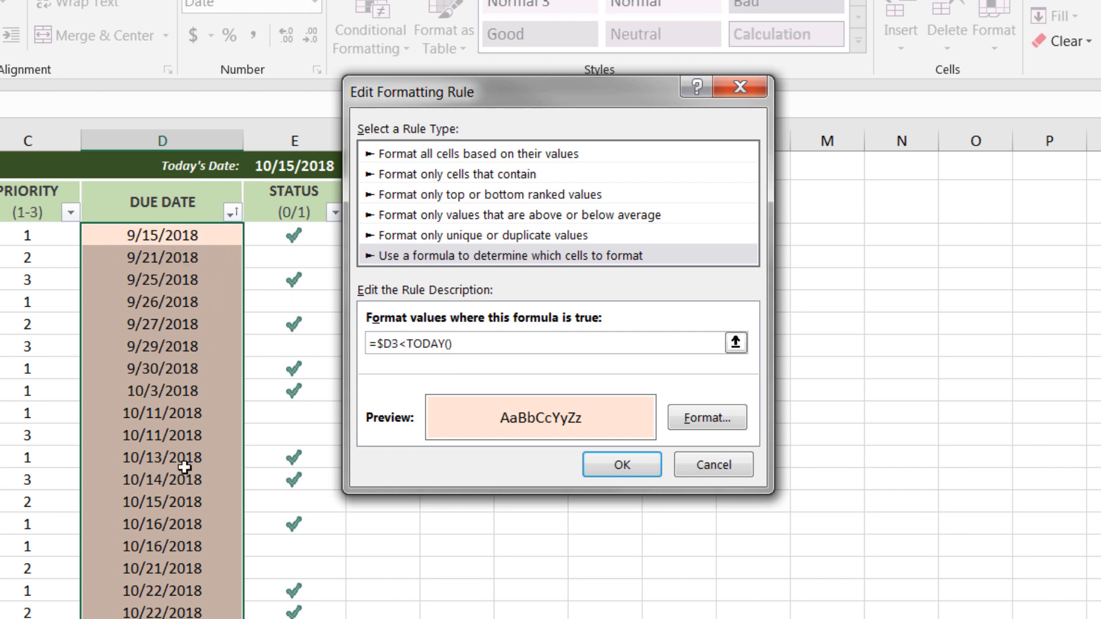
{"action": "mouse_move", "coordinate": [181, 605]}
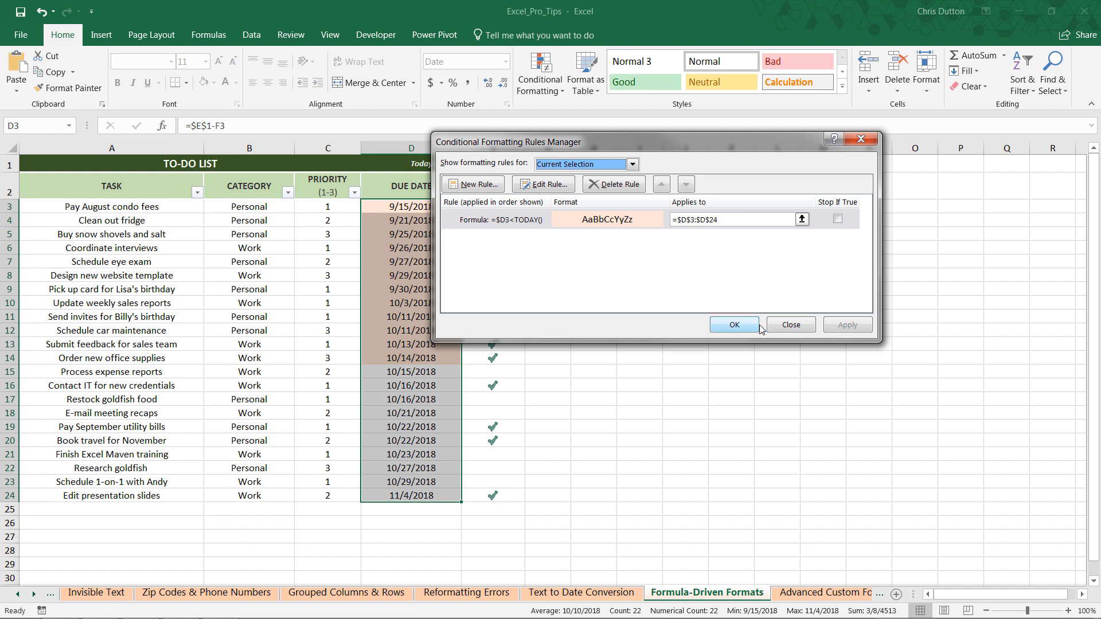
Confirm the corrected =$D3<TODAY() rule and reselect due dates D3:D24.
{"action": "left_click", "coordinate": [733, 325]}
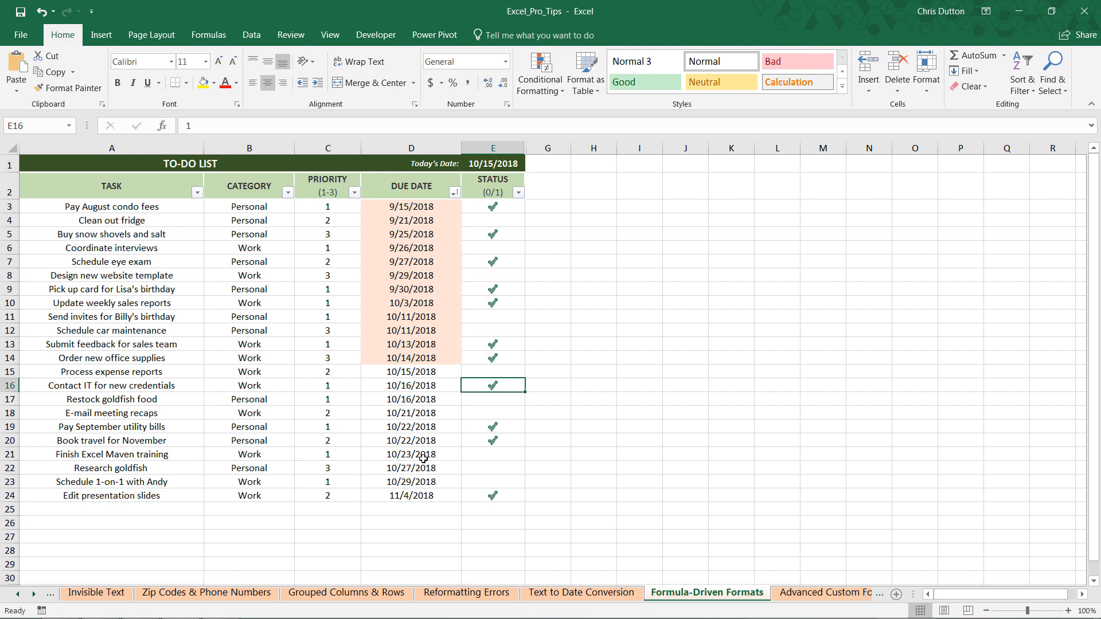
{"action": "mouse_move", "coordinate": [428, 365]}
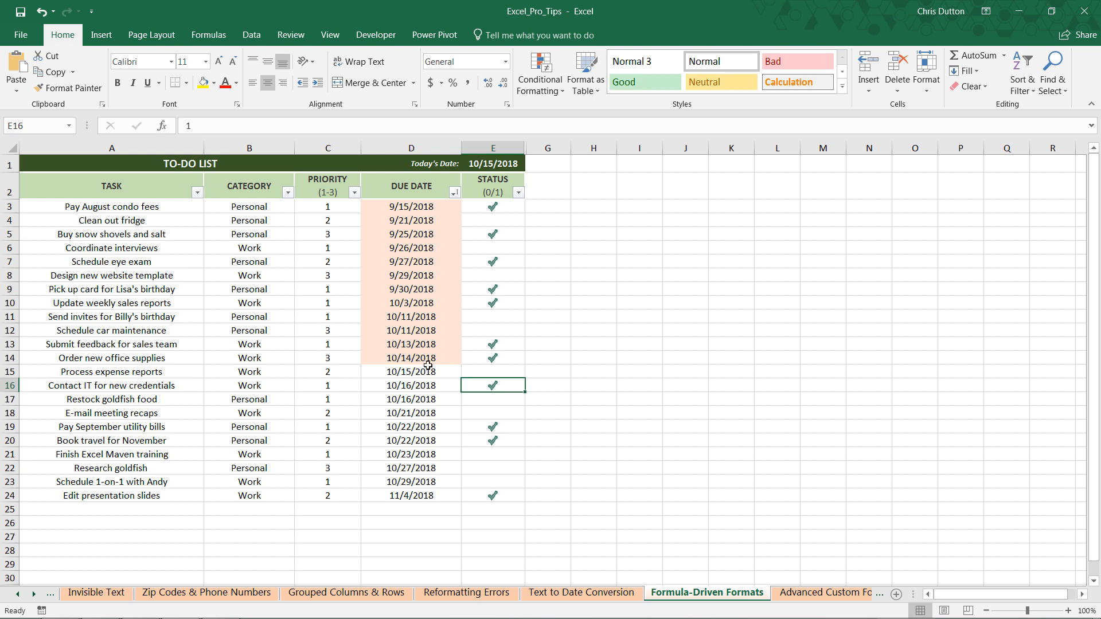
{"action": "left_click_drag", "start_coordinate": [411, 206], "coordinate": [410, 453]}
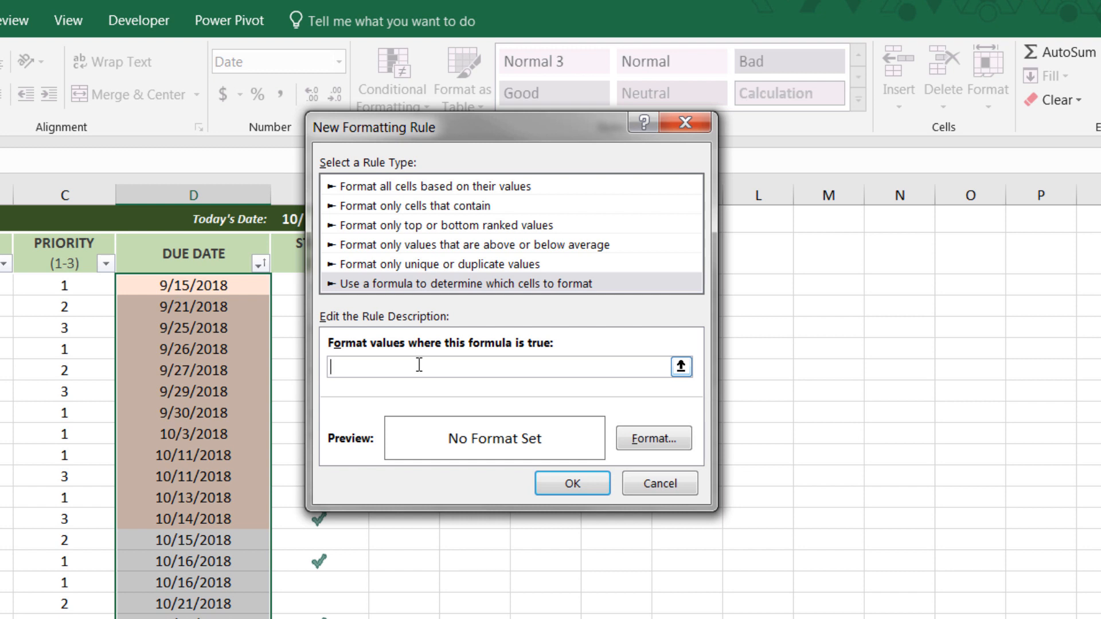
Add a =$D3-TODAY()<=3 rule with pale yellow fill to the due dates.
{"action": "left_click", "coordinate": [193, 284]}
{"action": "type", "text": "=$D3"}
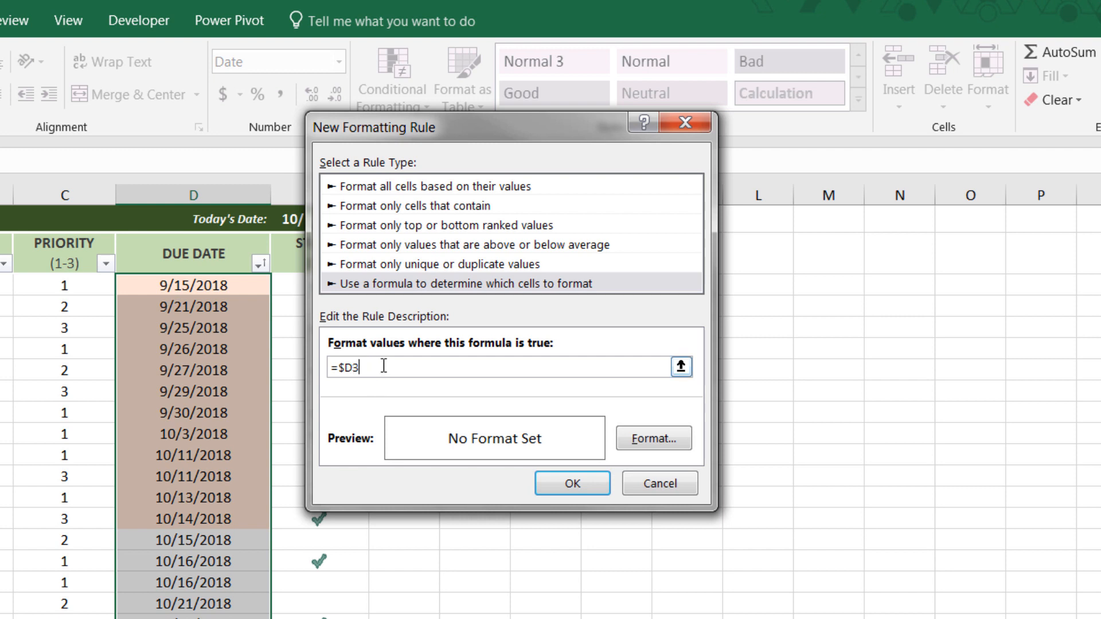
{"action": "type", "text": "-"}
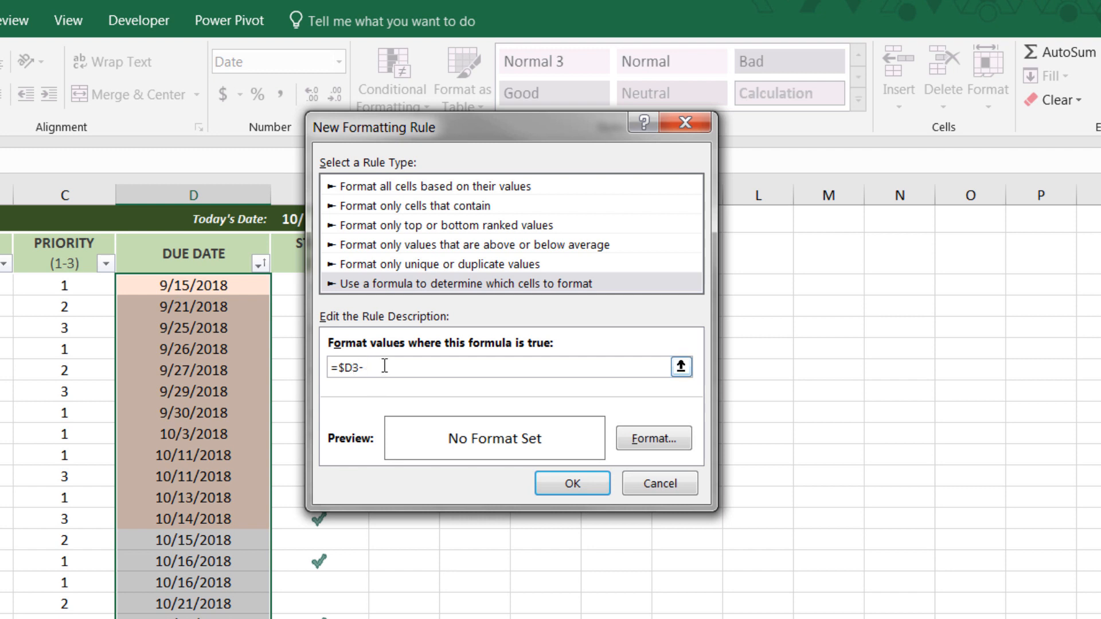
{"action": "type", "text": "TODAY()"}
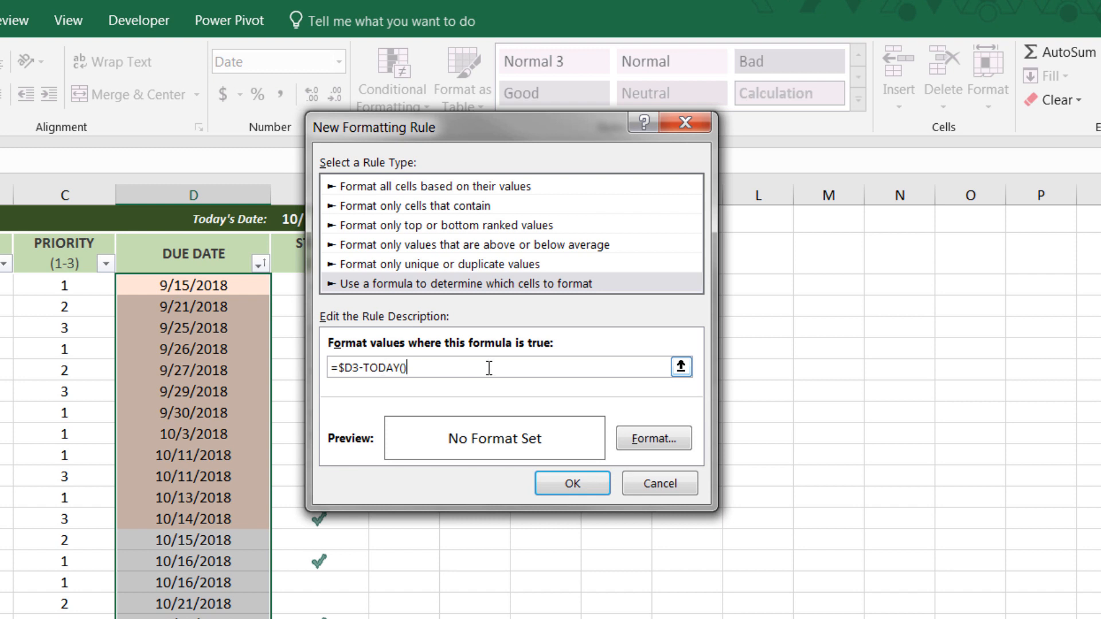
{"action": "type", "text": "<=3"}
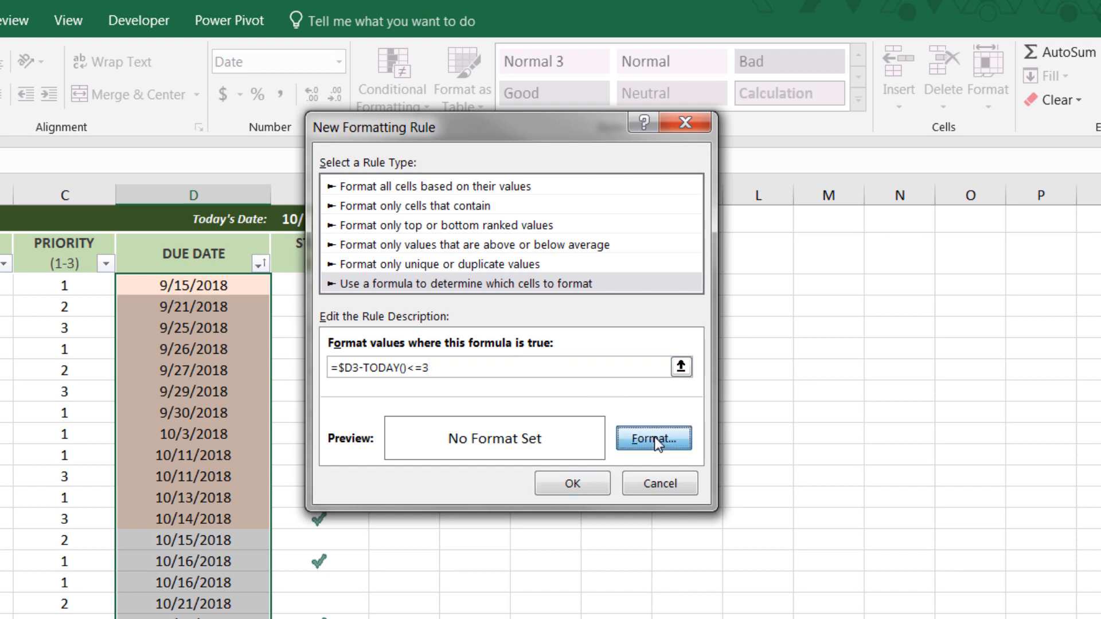
{"action": "left_click", "coordinate": [653, 438]}
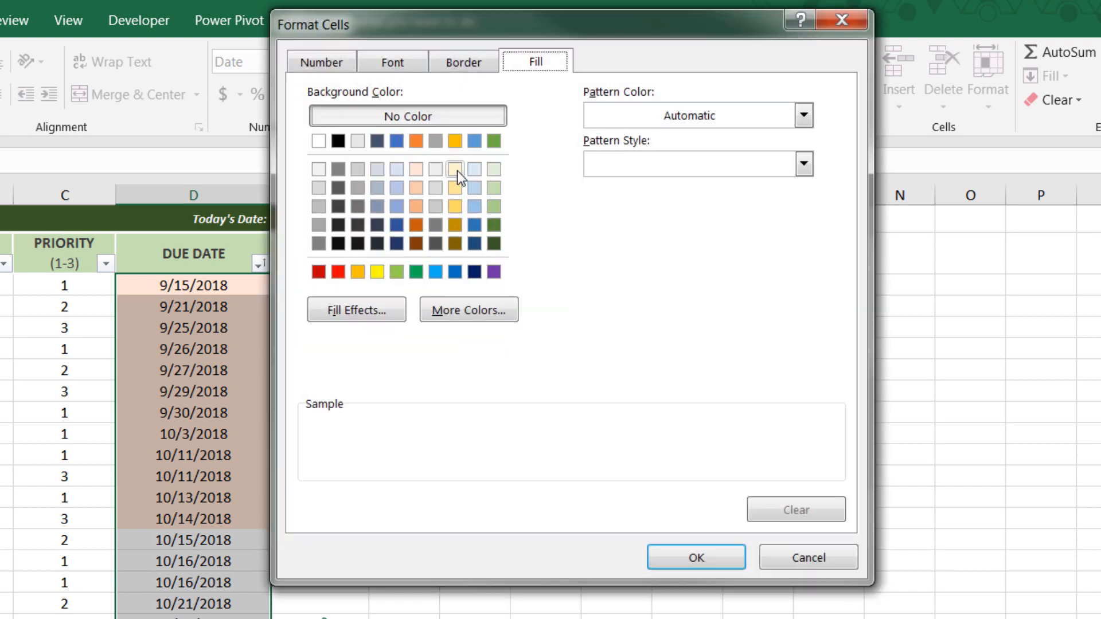
{"action": "left_click", "coordinate": [454, 169]}
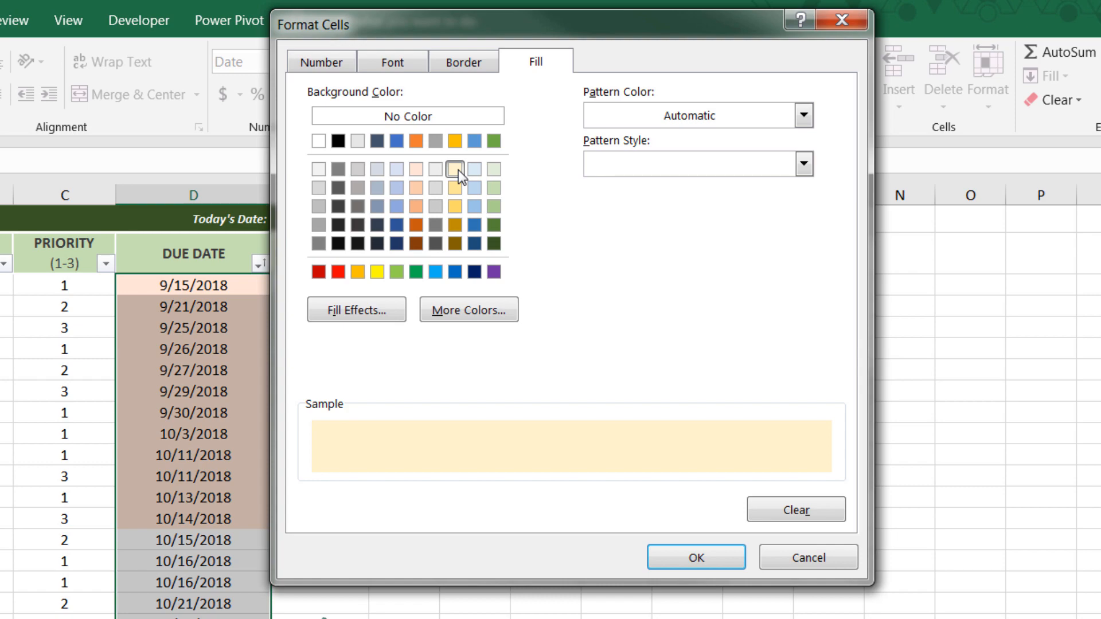
{"action": "left_click", "coordinate": [695, 558]}
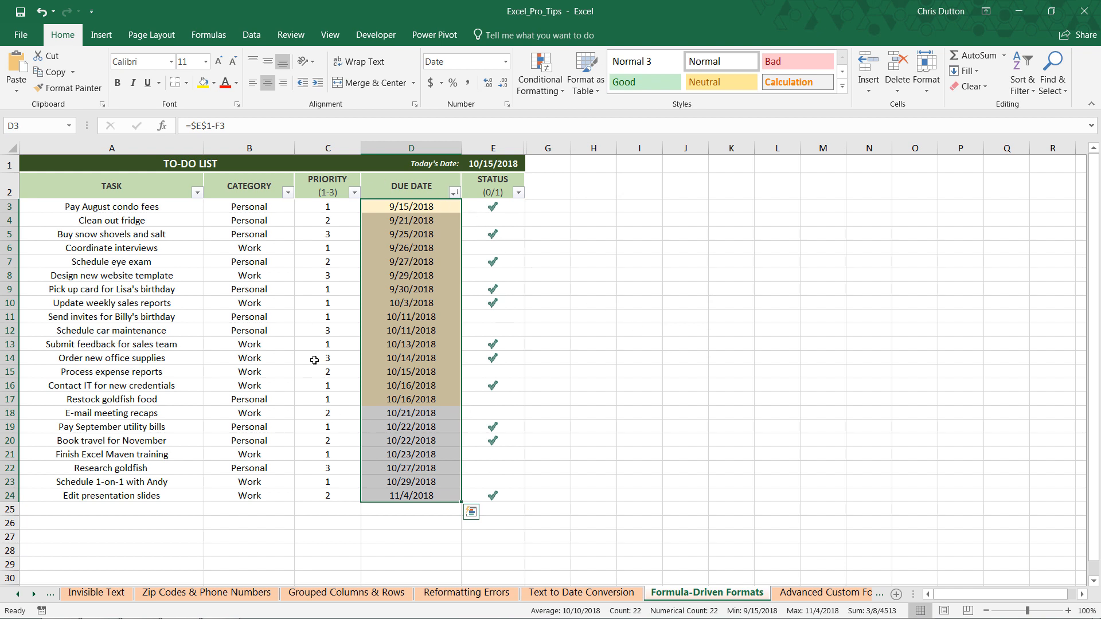
{"action": "mouse_move", "coordinate": [445, 431]}
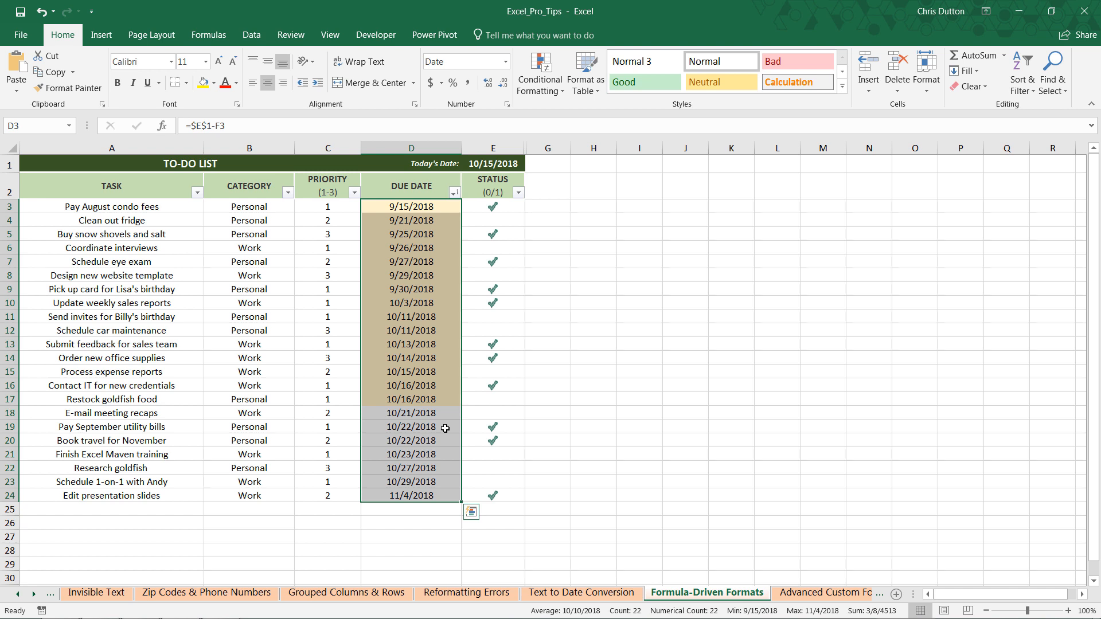
Move the =$D3<TODAY() overdue rule above the due-soon rule.
{"action": "left_click", "coordinate": [538, 69]}
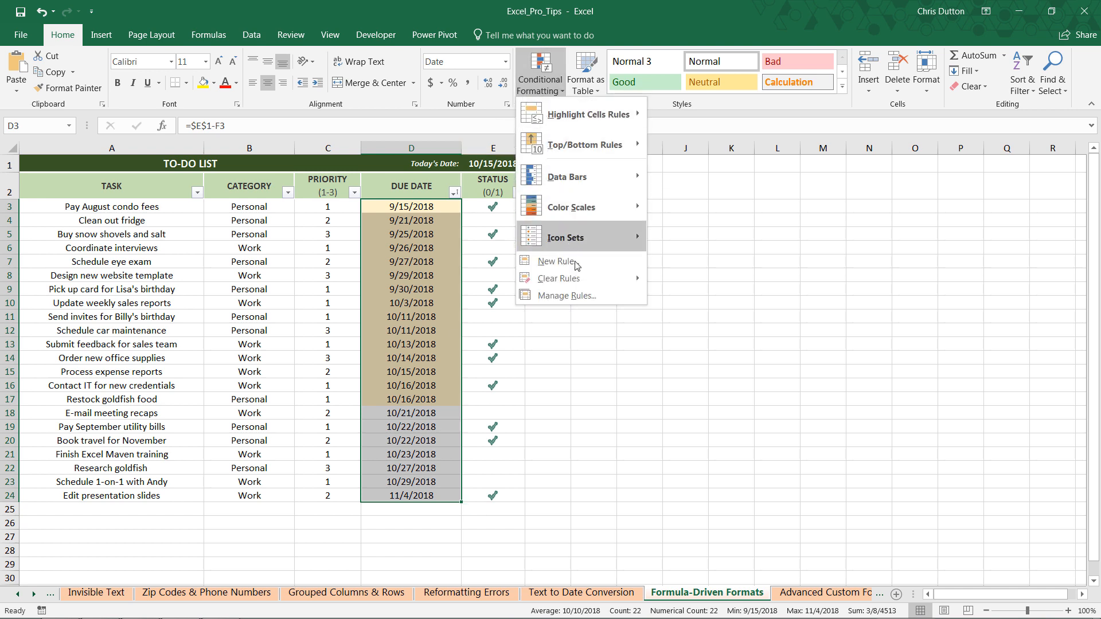
{"action": "left_click", "coordinate": [565, 294]}
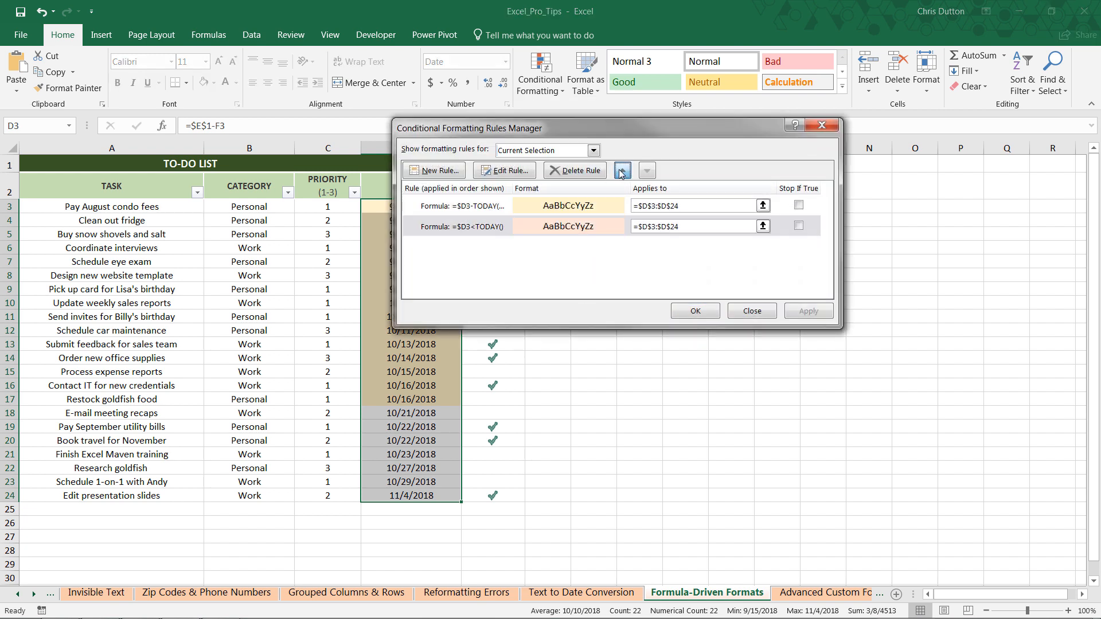
{"action": "left_click", "coordinate": [620, 169]}
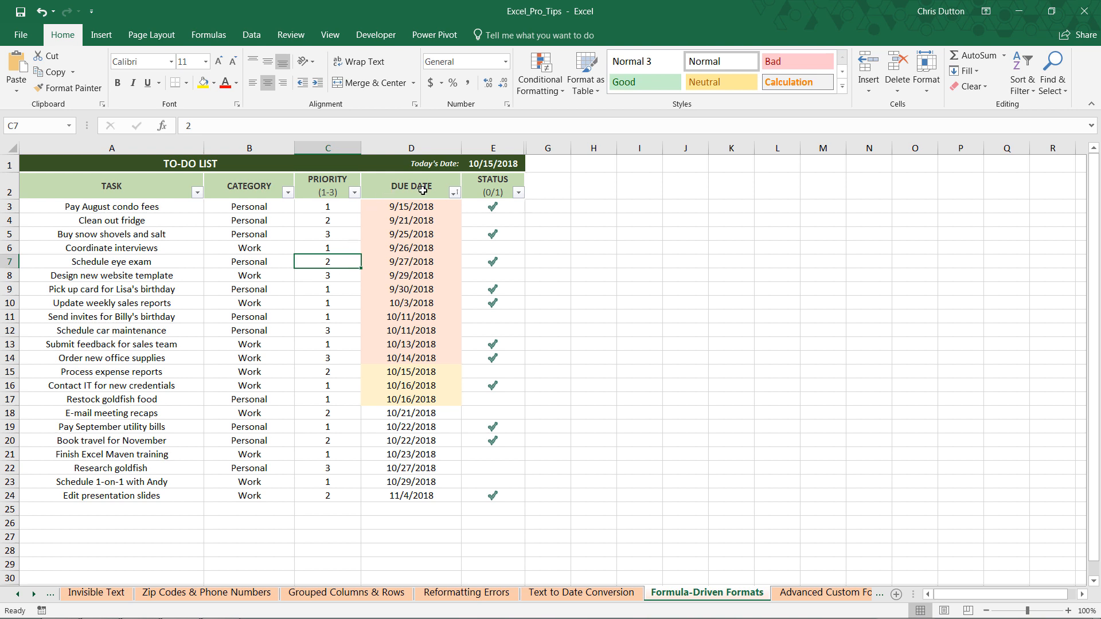
{"action": "mouse_move", "coordinate": [432, 385]}
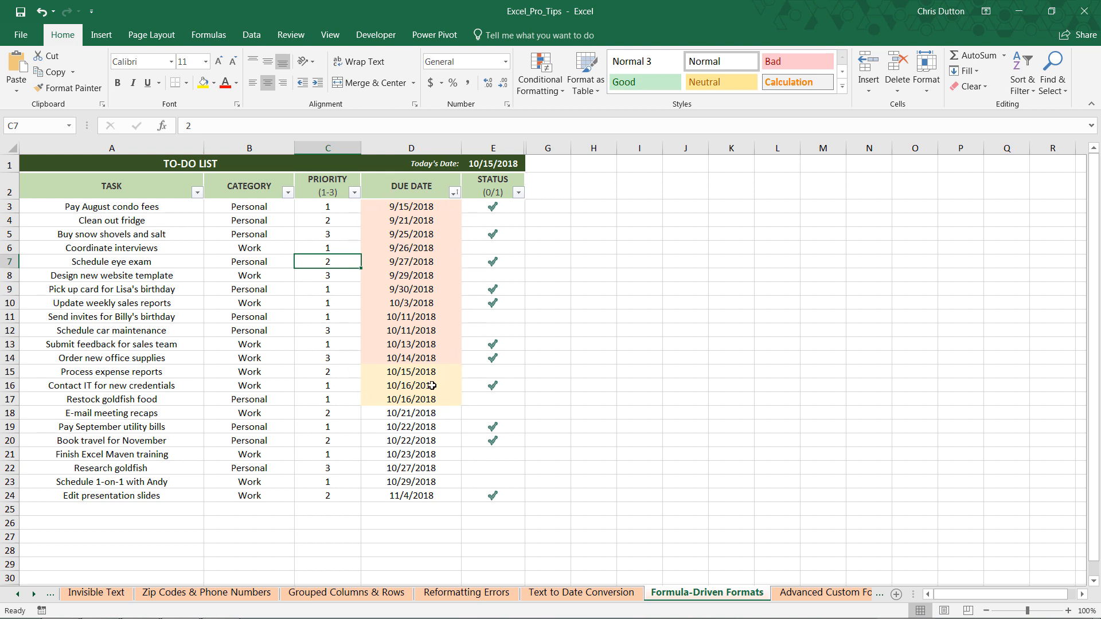
{"action": "left_click_drag", "start_coordinate": [411, 372], "coordinate": [410, 399]}
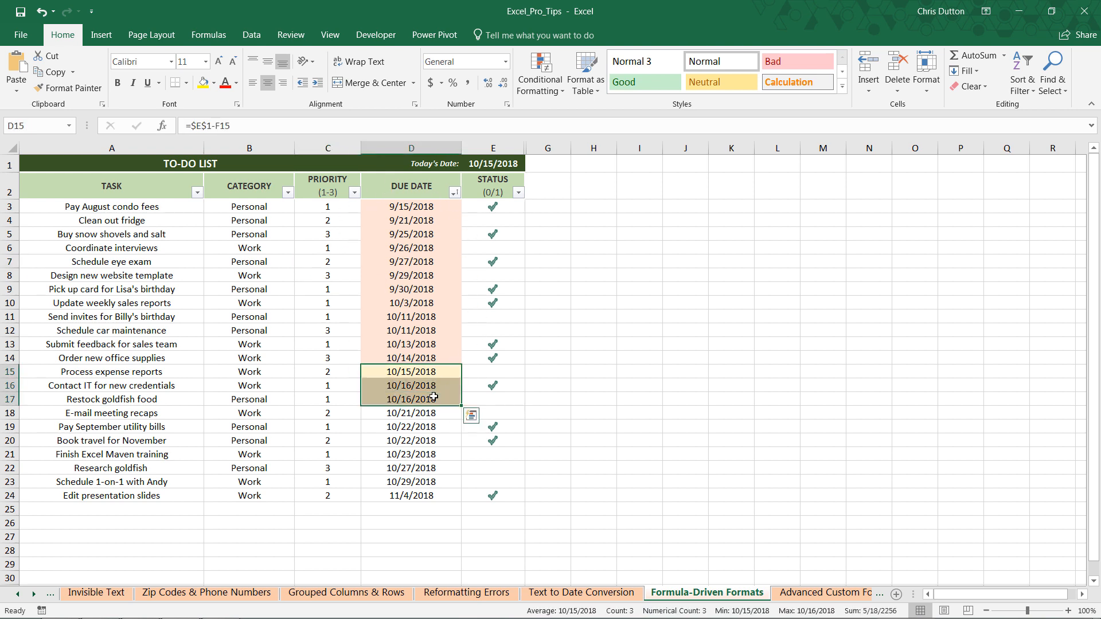
{"action": "left_click", "coordinate": [110, 371]}
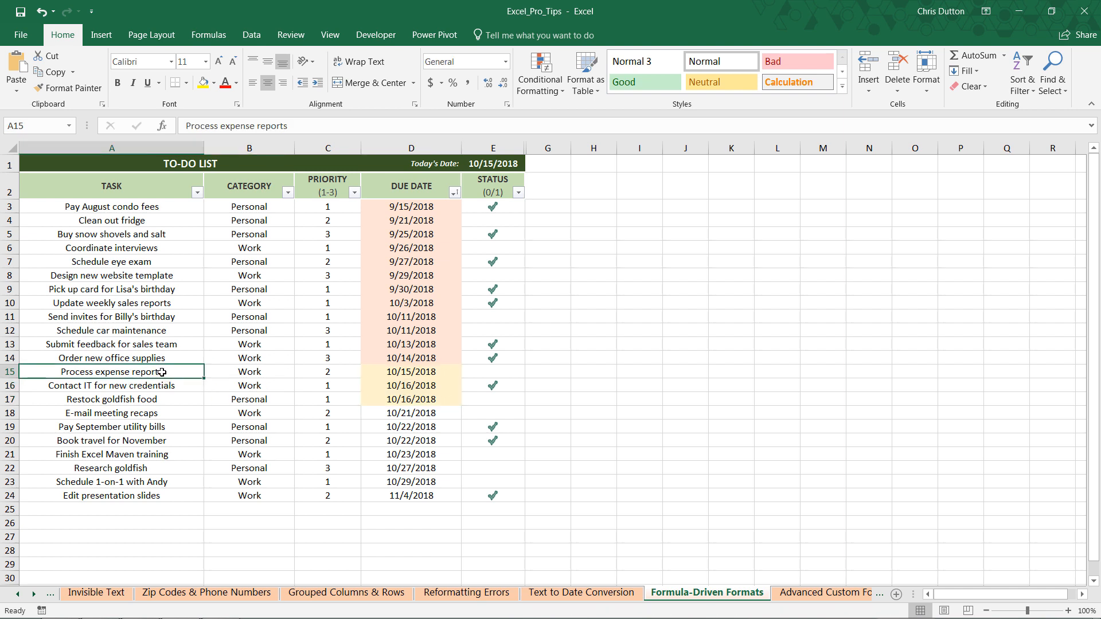
{"action": "left_click", "coordinate": [110, 386]}
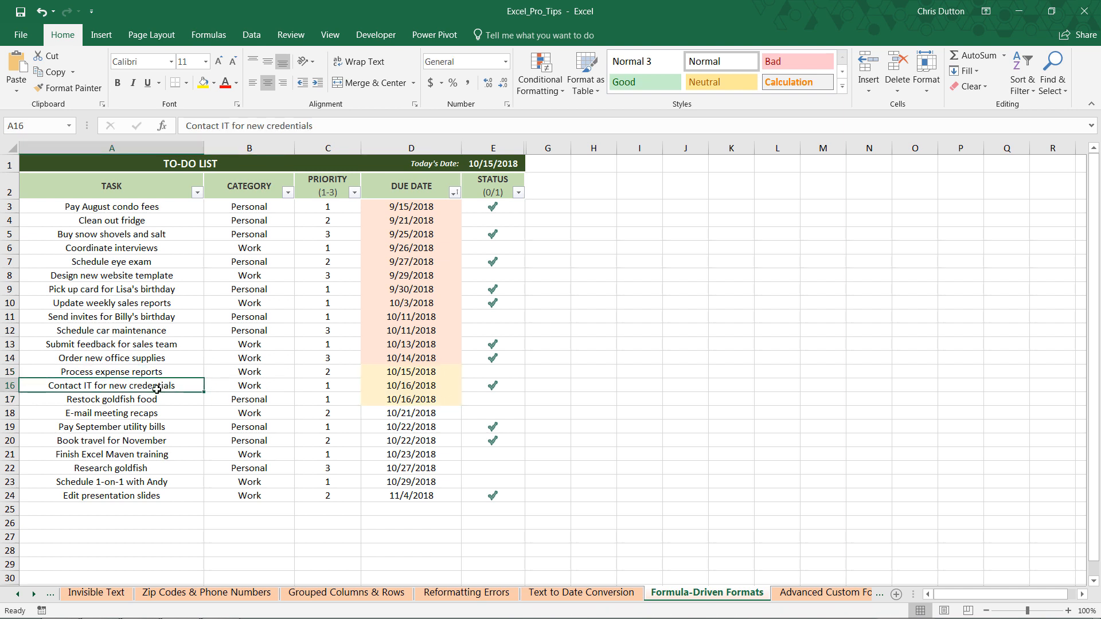
{"action": "left_click", "coordinate": [110, 399]}
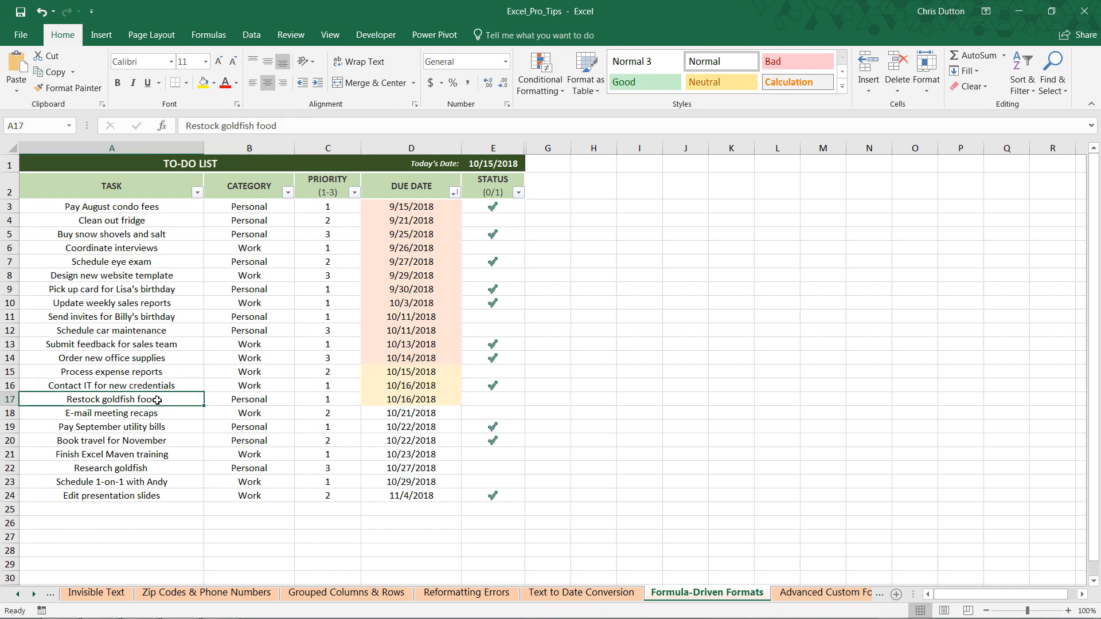
{"action": "left_click", "coordinate": [411, 331]}
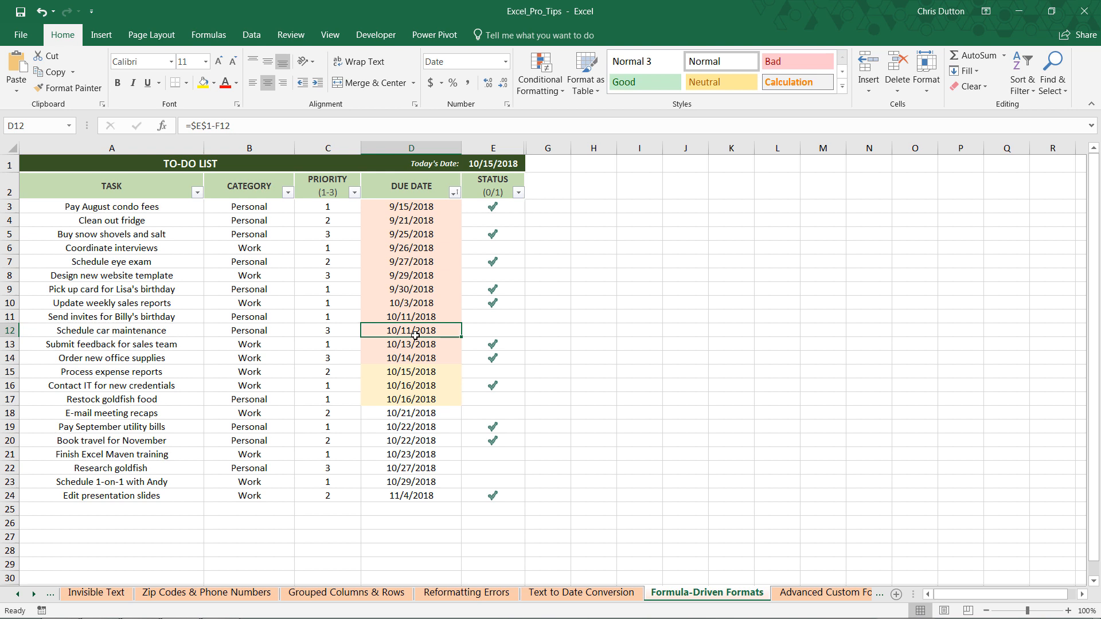
{"action": "mouse_move", "coordinate": [398, 165]}
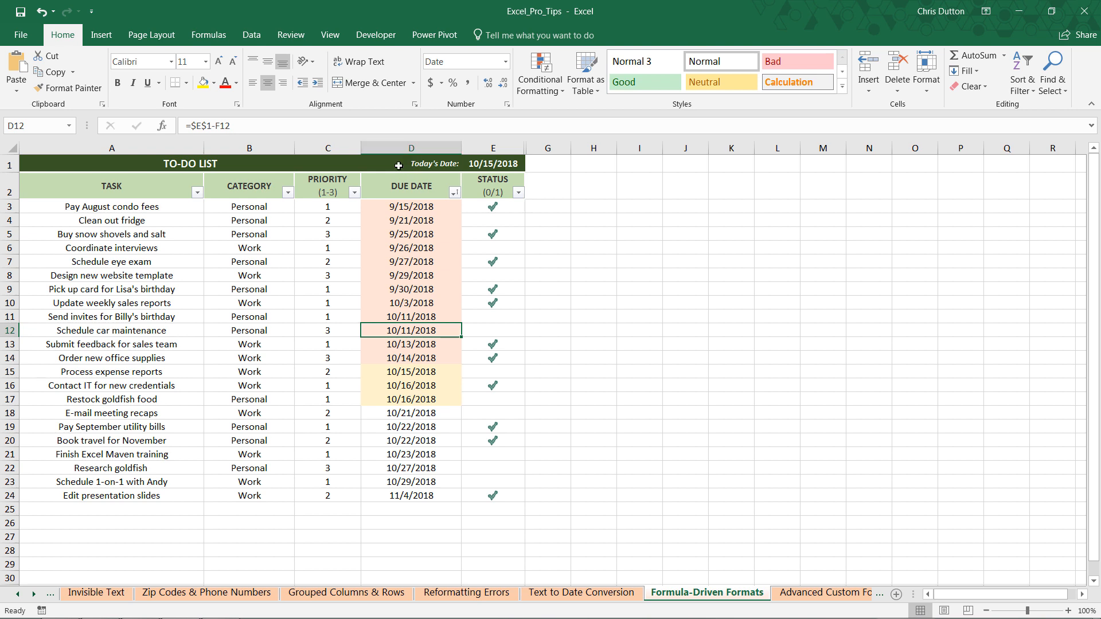
{"action": "mouse_move", "coordinate": [488, 157]}
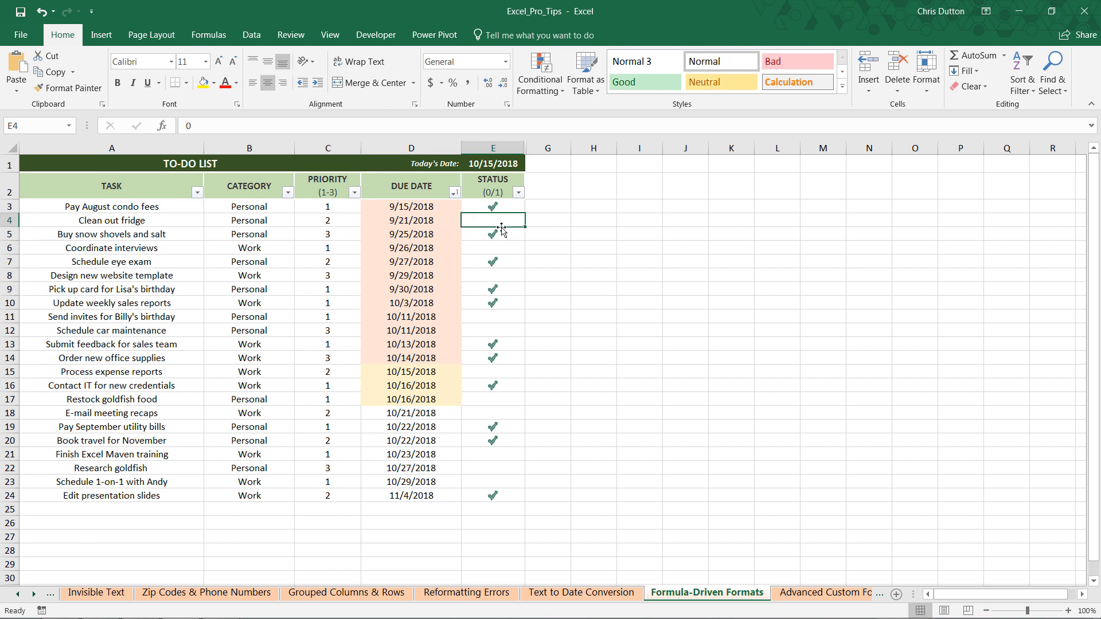
{"action": "left_click", "coordinate": [327, 206]}
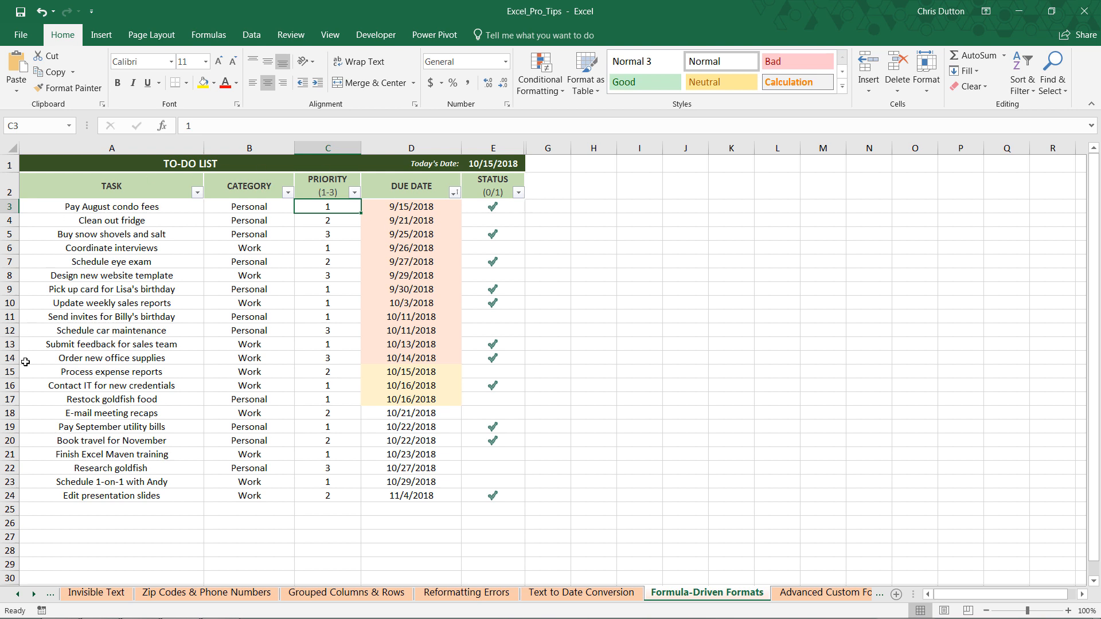
{"action": "mouse_move", "coordinate": [376, 406]}
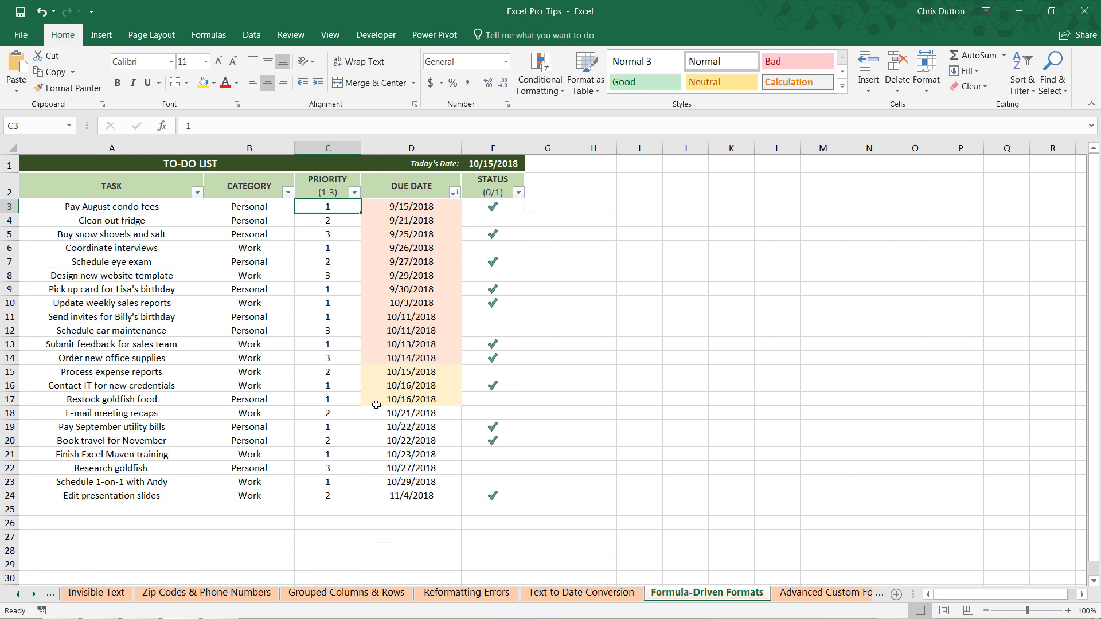
{"action": "mouse_move", "coordinate": [66, 204]}
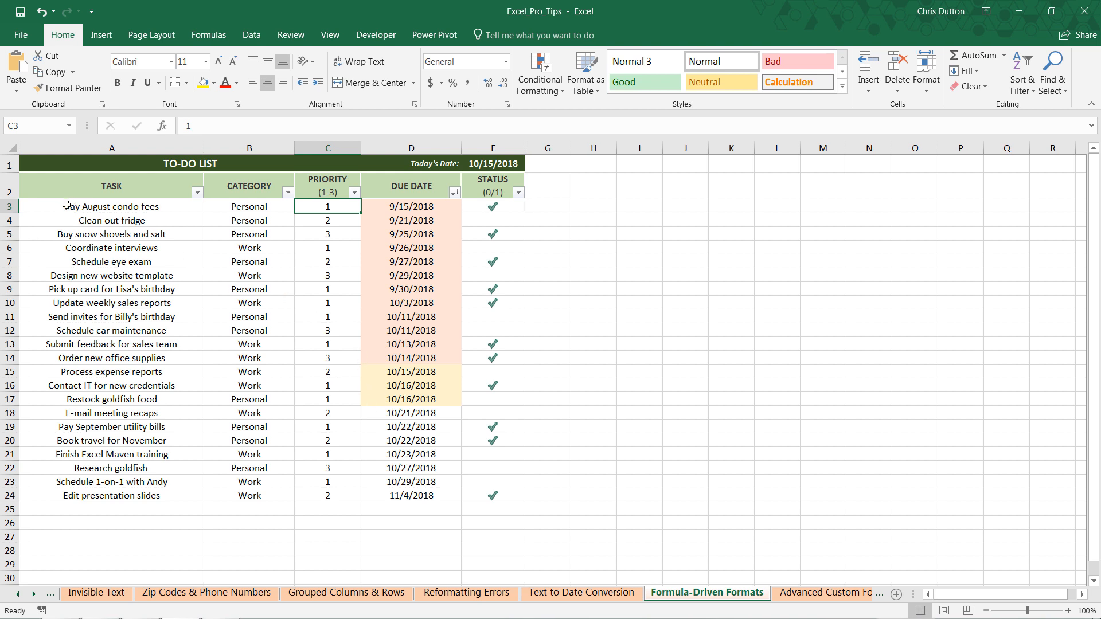
Select the task rows A3:D24 and start a new formula-based rule.
{"action": "left_click", "coordinate": [111, 206]}
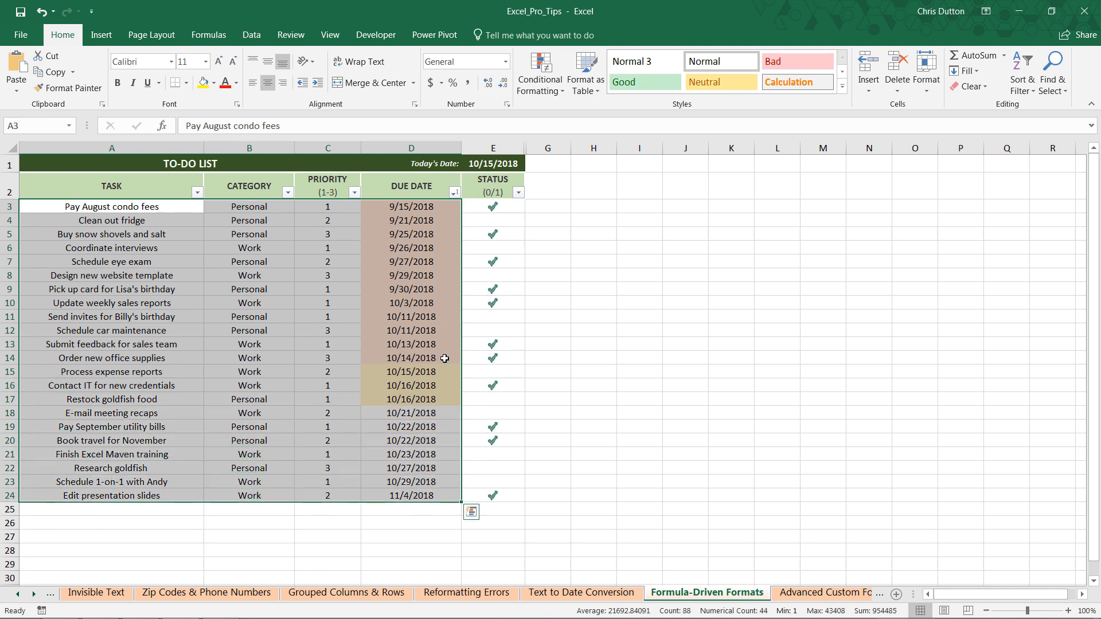
{"action": "left_click", "coordinate": [538, 72]}
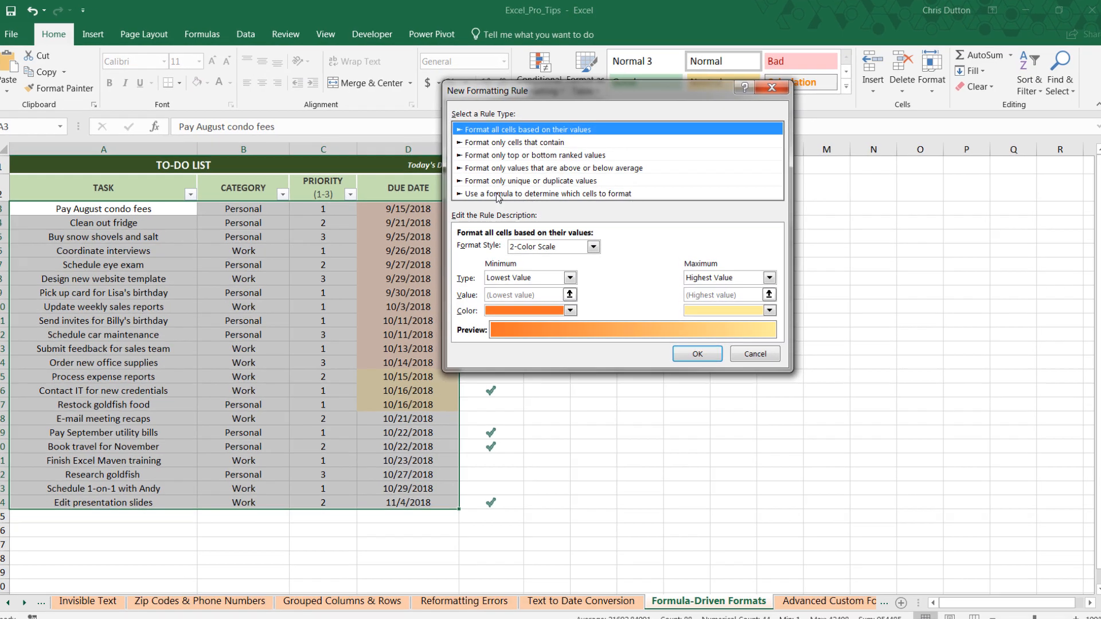
{"action": "left_click", "coordinate": [540, 194]}
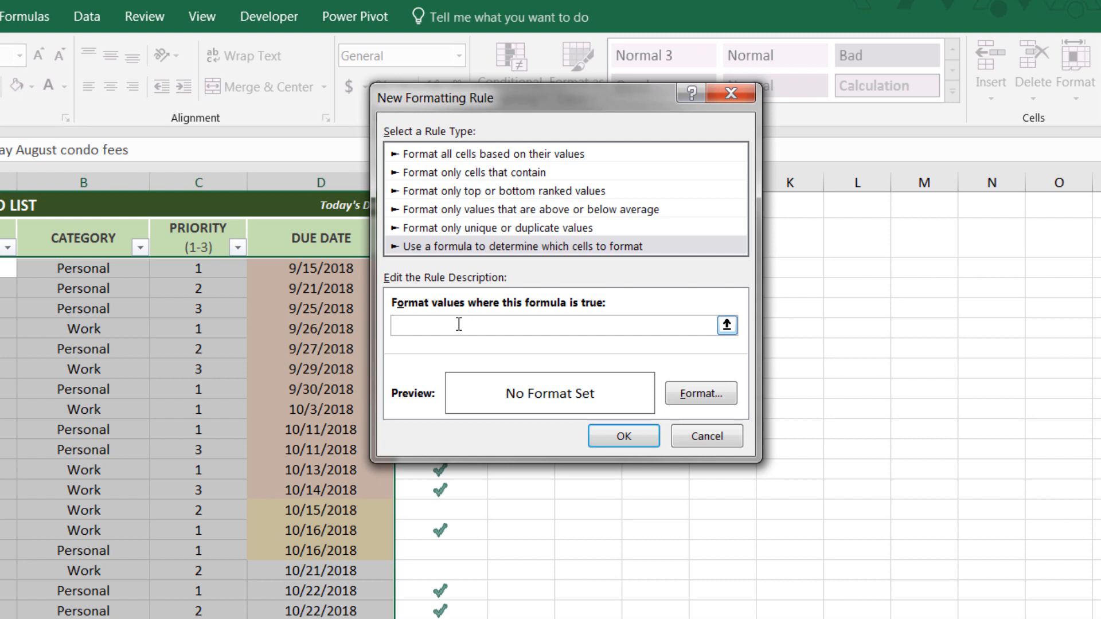
Enter the rule formula =AND($D3<TODAY(),$E3=0,$C3=1).
{"action": "type", "text": "=AN"}
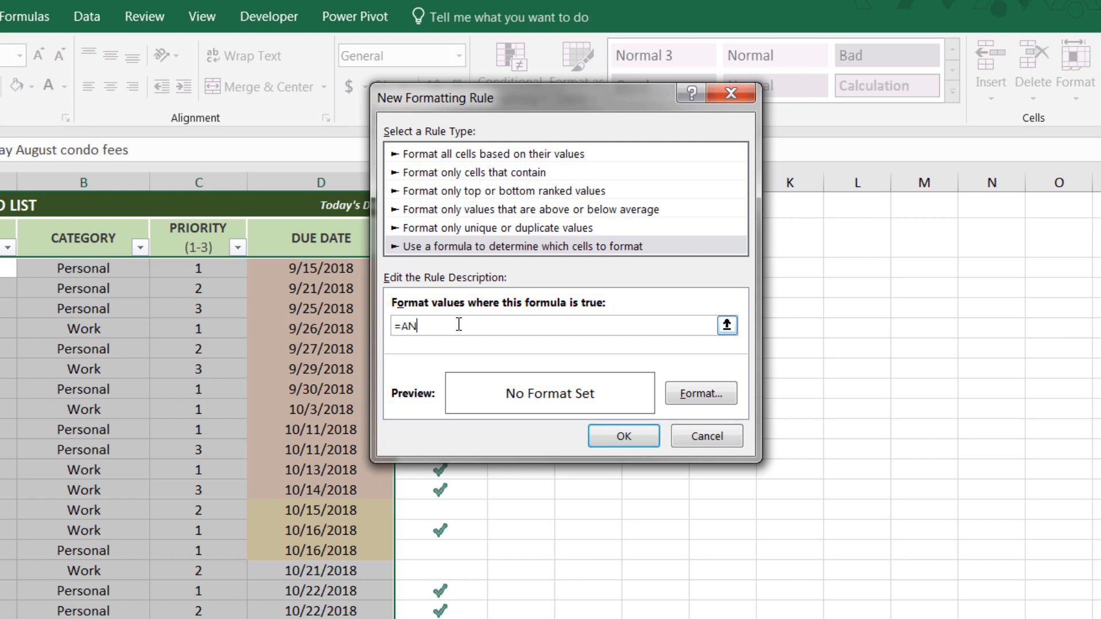
{"action": "type", "text": "D($D3<"}
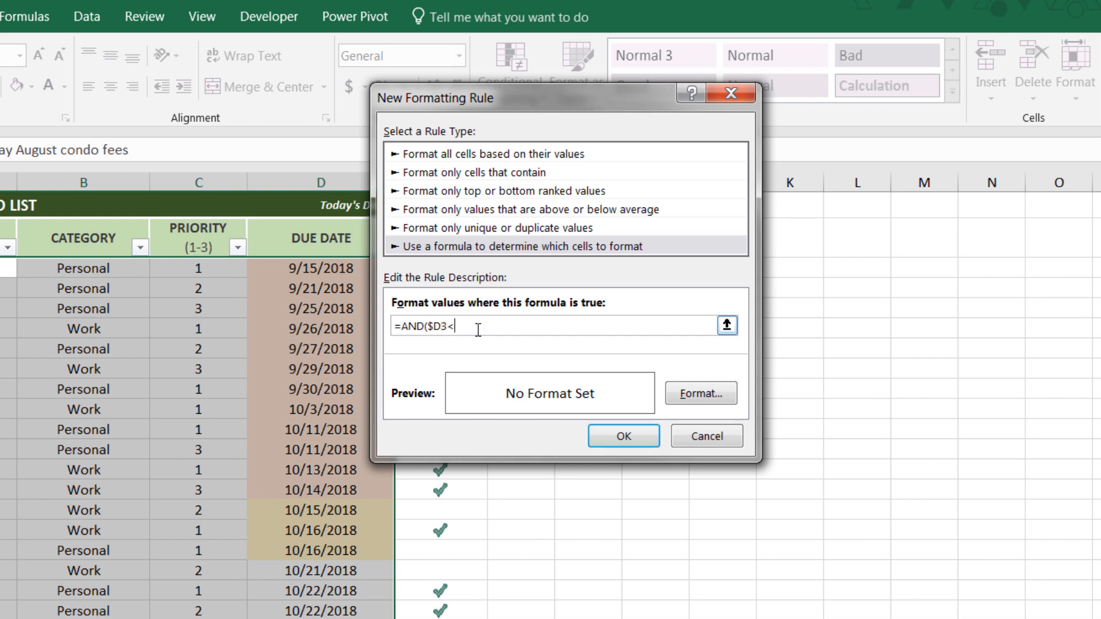
{"action": "type", "text": "TODA"}
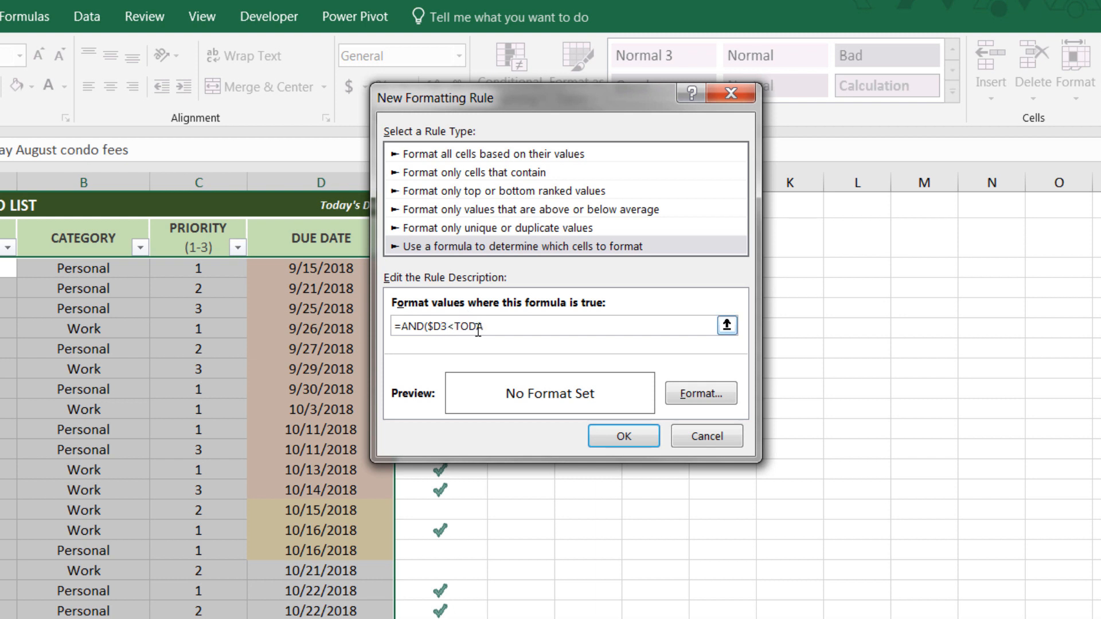
{"action": "type", "text": "Y()"}
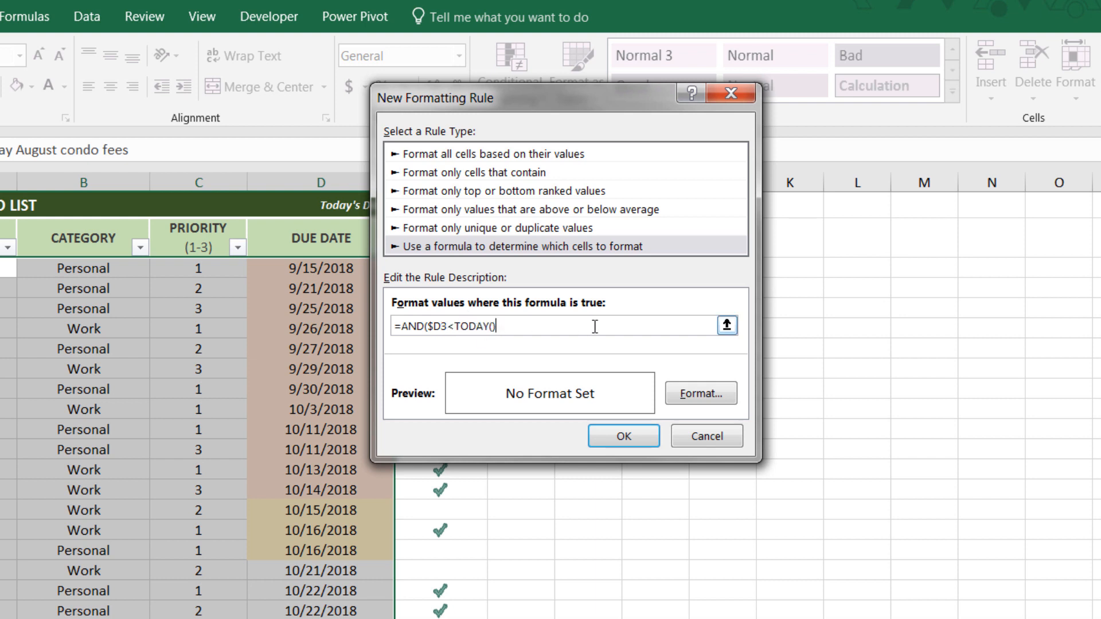
{"action": "type", "text": ",$E3=0"}
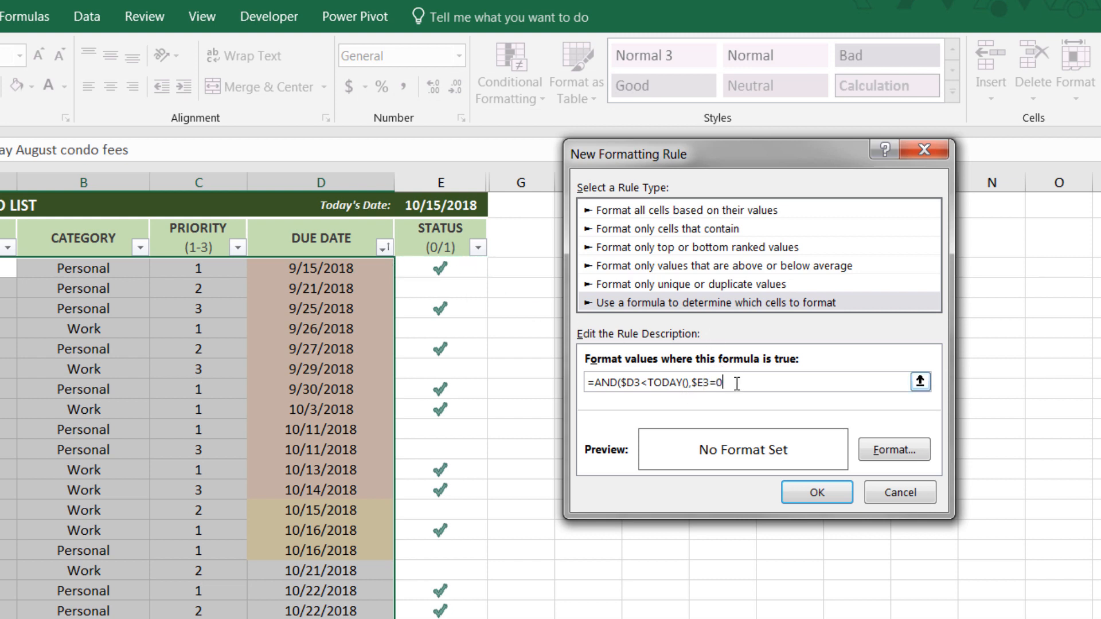
{"action": "type", "text": ","}
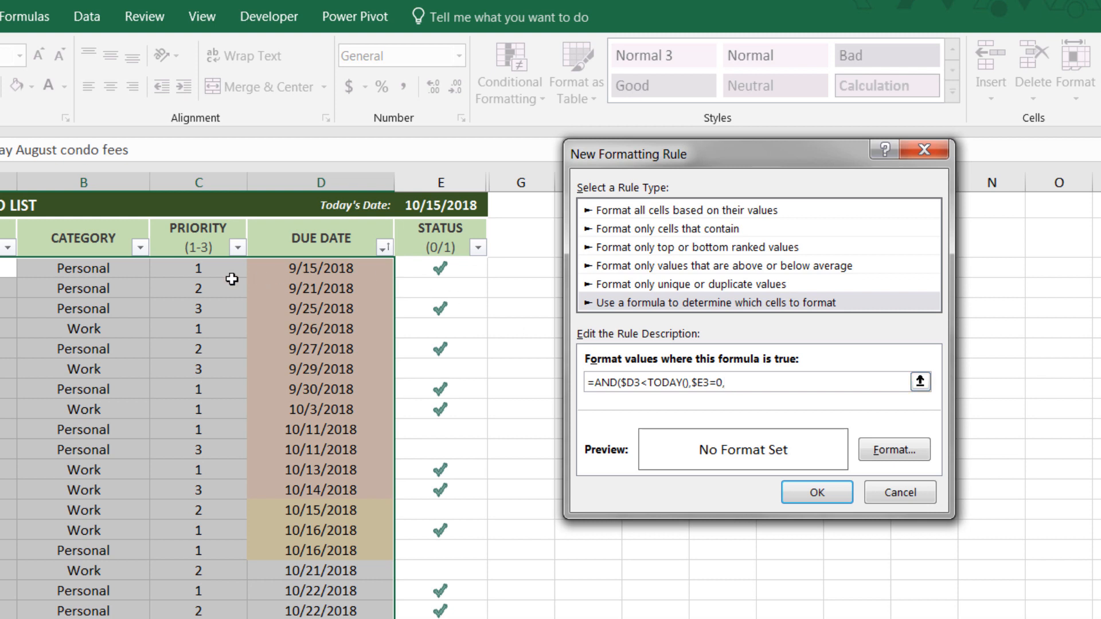
{"action": "type", "text": "$C$3"}
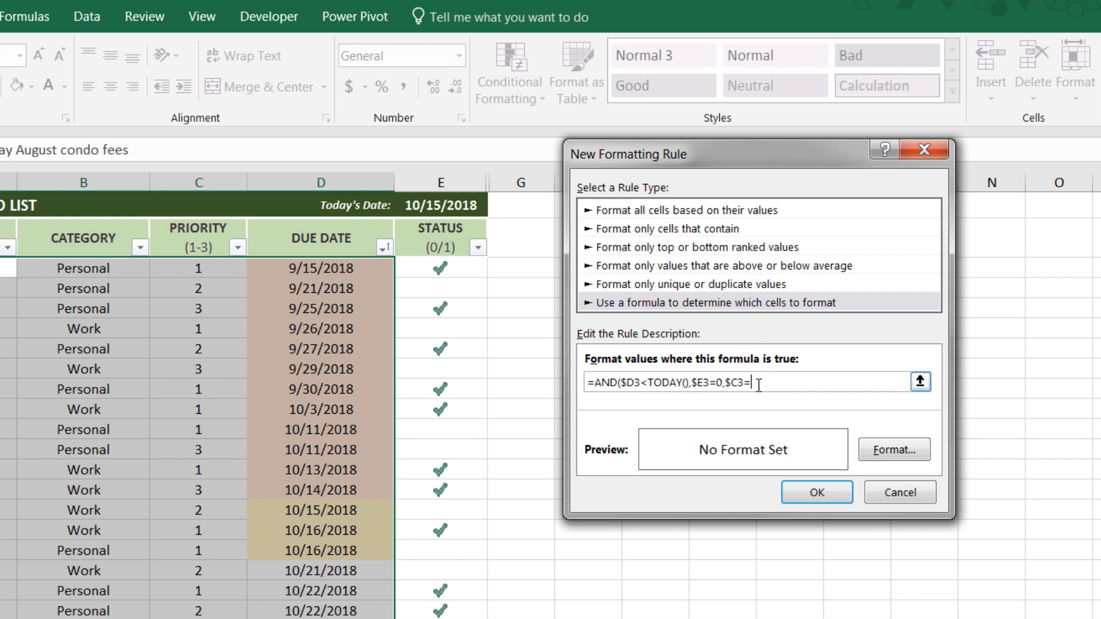
{"action": "type", "text": "1"}
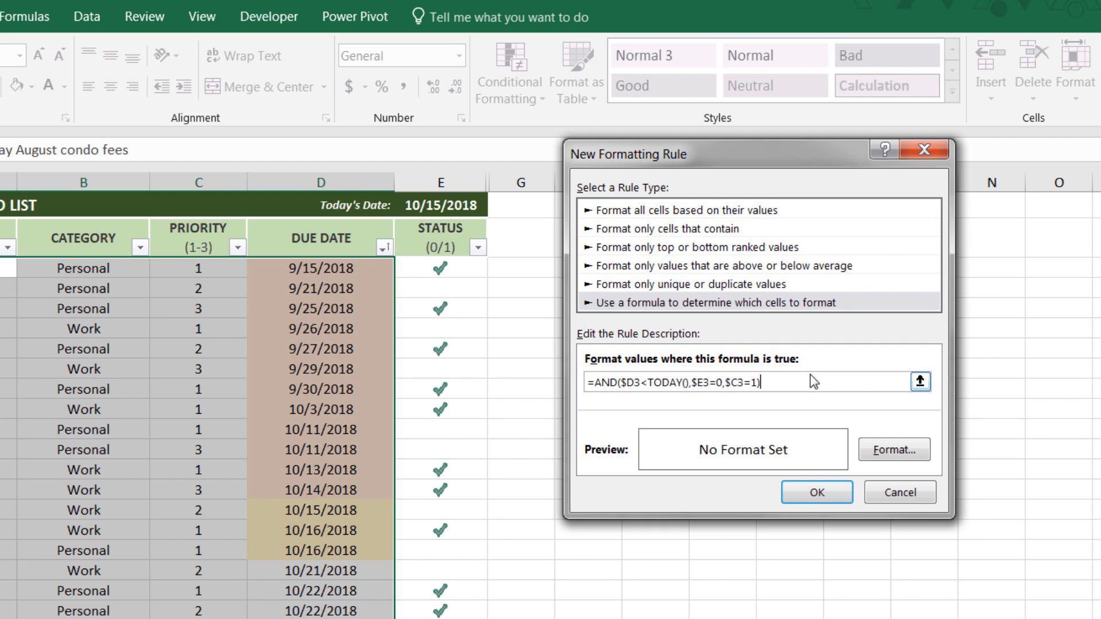
Give the AND rule a bold red font format and save the rule.
{"action": "left_click", "coordinate": [892, 449]}
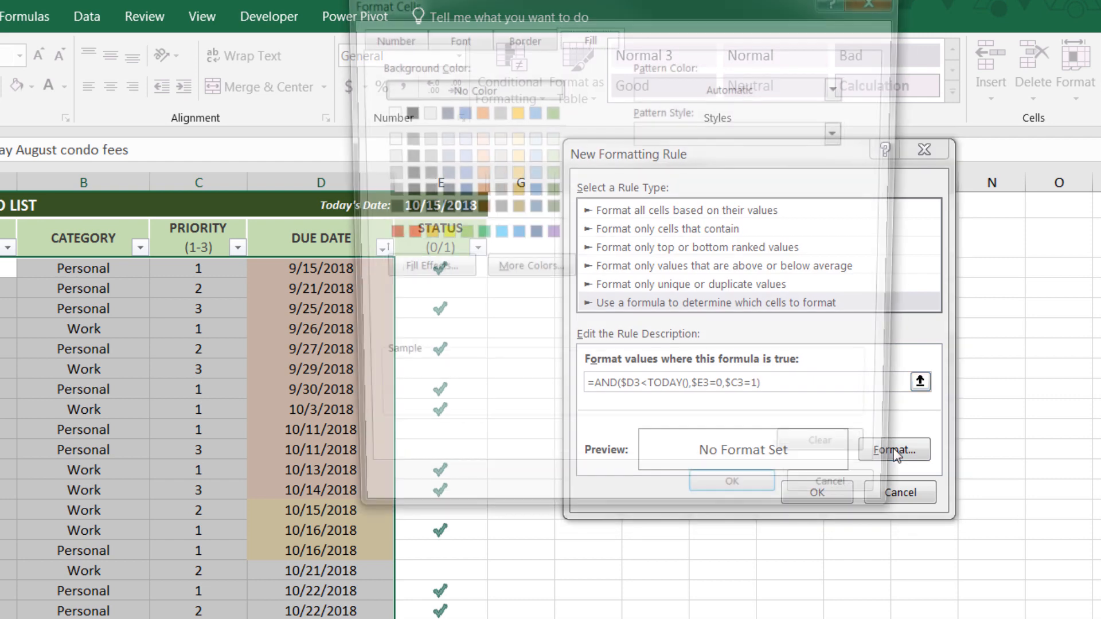
{"action": "left_click", "coordinate": [893, 450]}
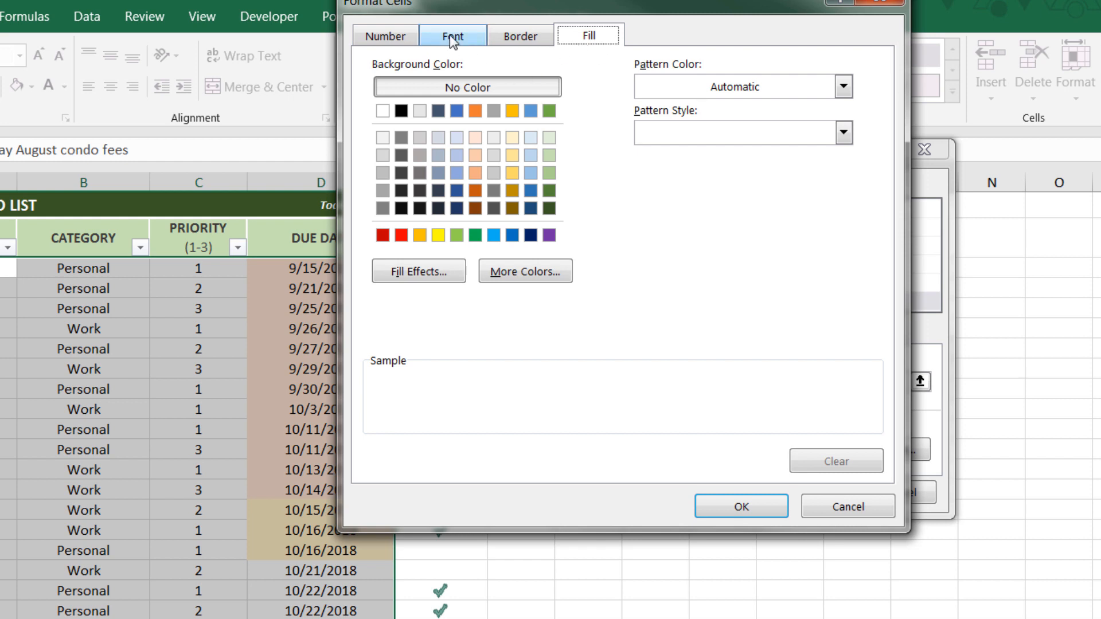
{"action": "left_click", "coordinate": [453, 35]}
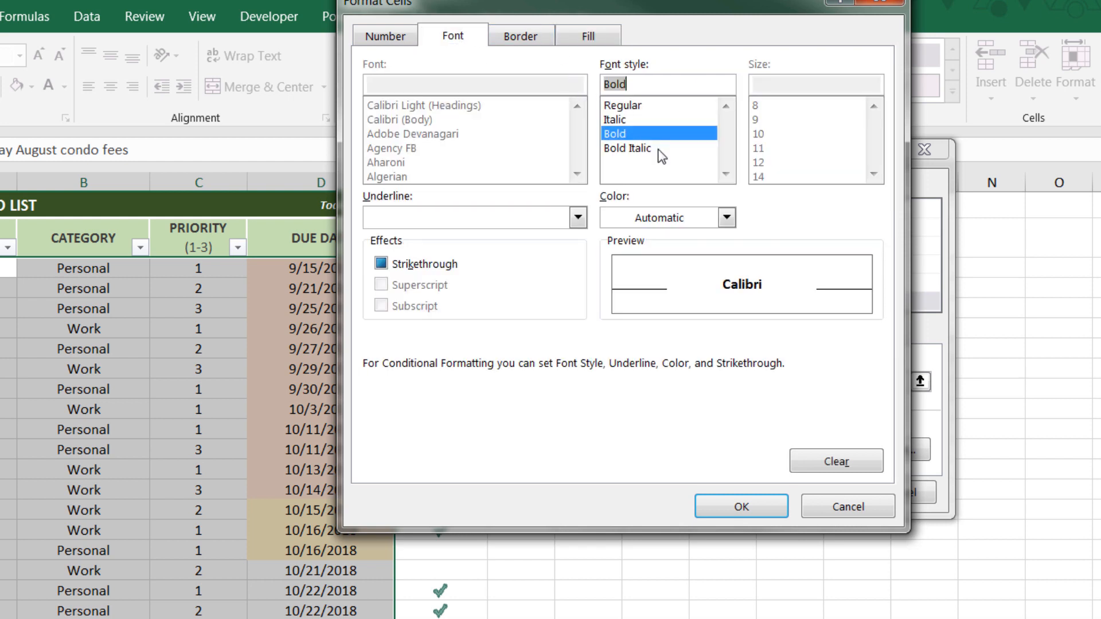
{"action": "left_click", "coordinate": [727, 217]}
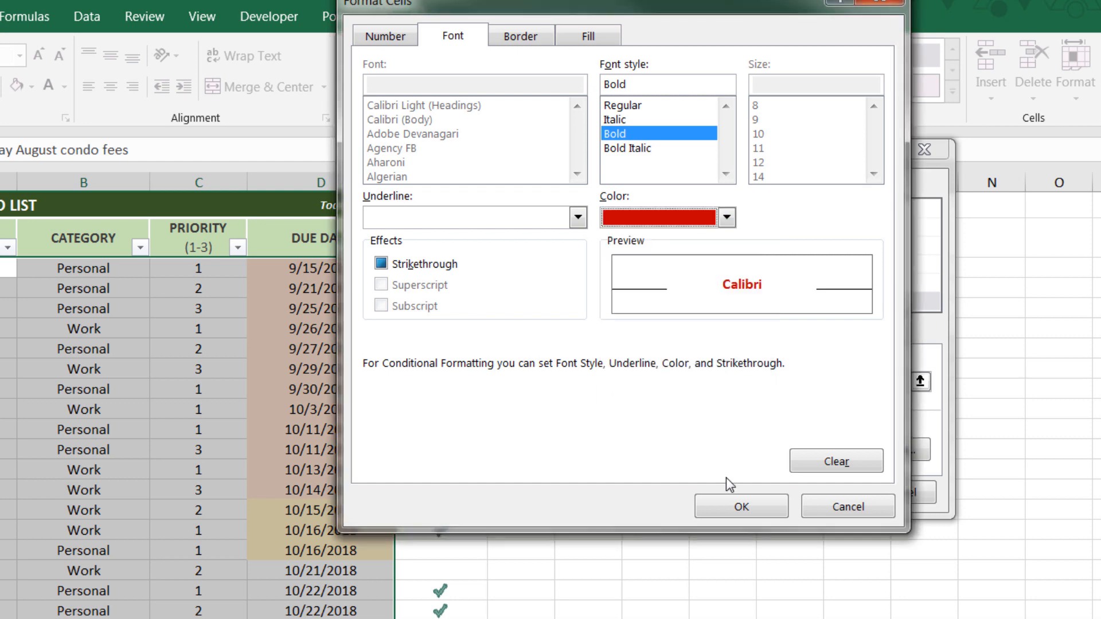
{"action": "left_click", "coordinate": [740, 506]}
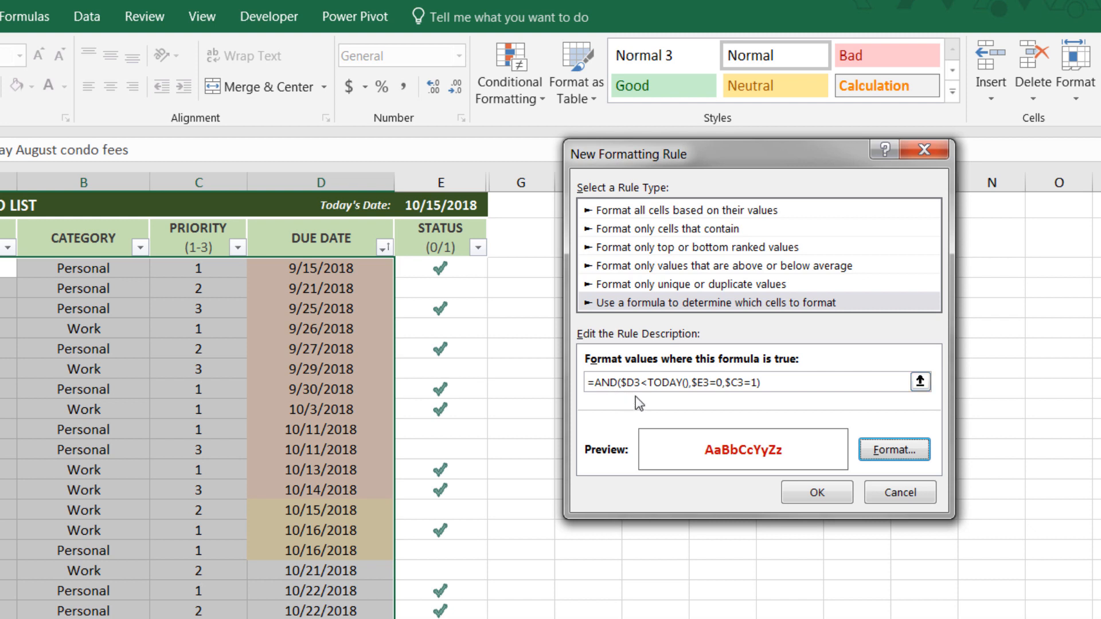
{"action": "mouse_move", "coordinate": [701, 406]}
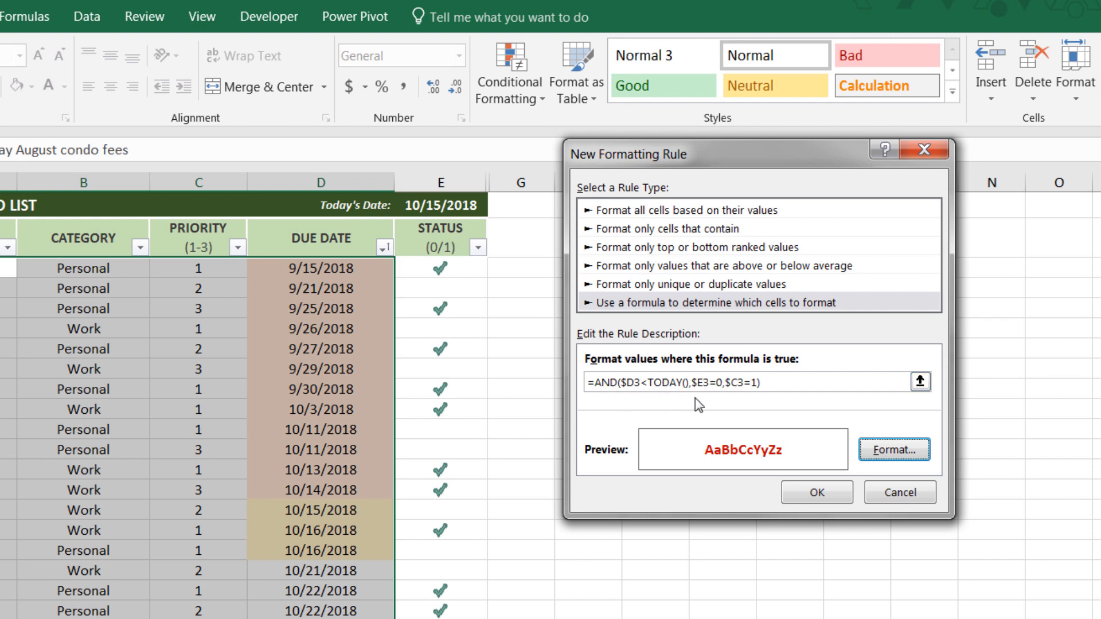
{"action": "mouse_move", "coordinate": [750, 410]}
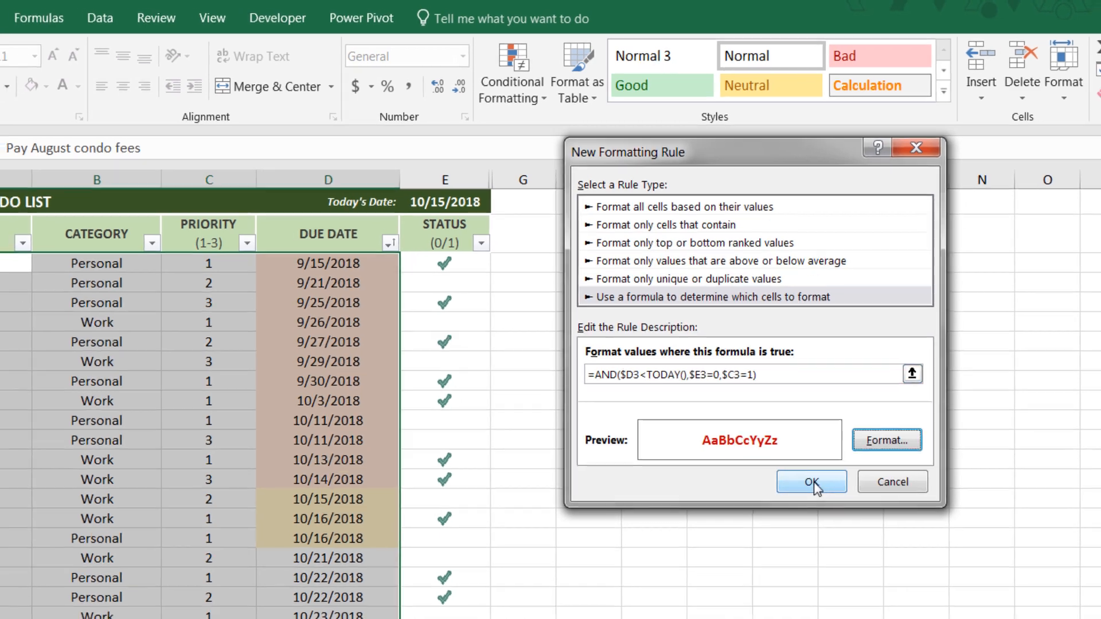
{"action": "left_click", "coordinate": [811, 481]}
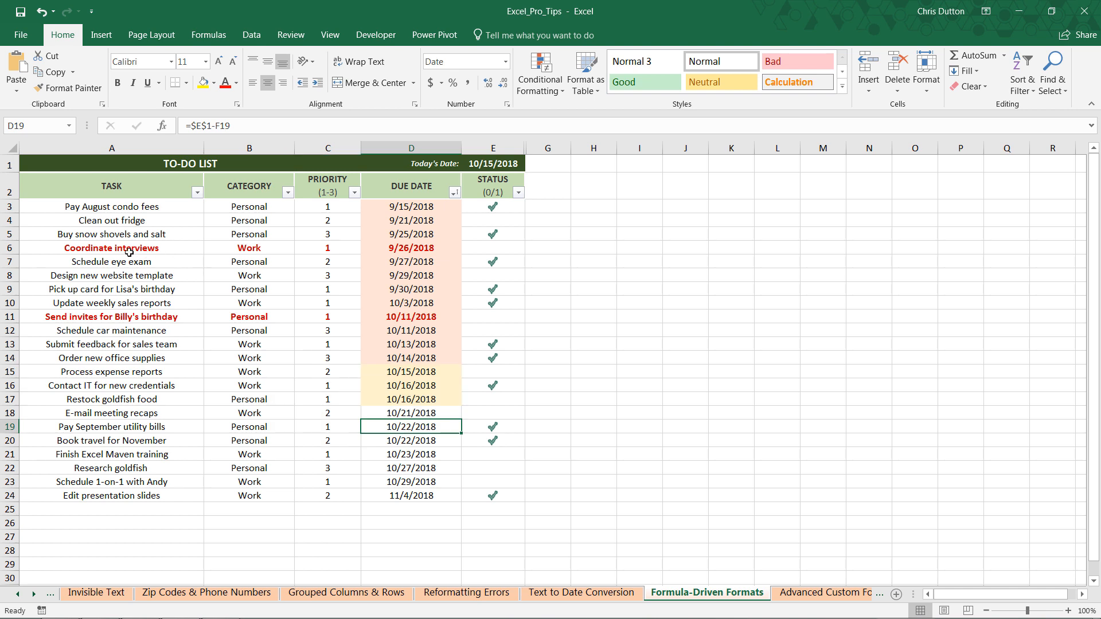
{"action": "left_click", "coordinate": [492, 247]}
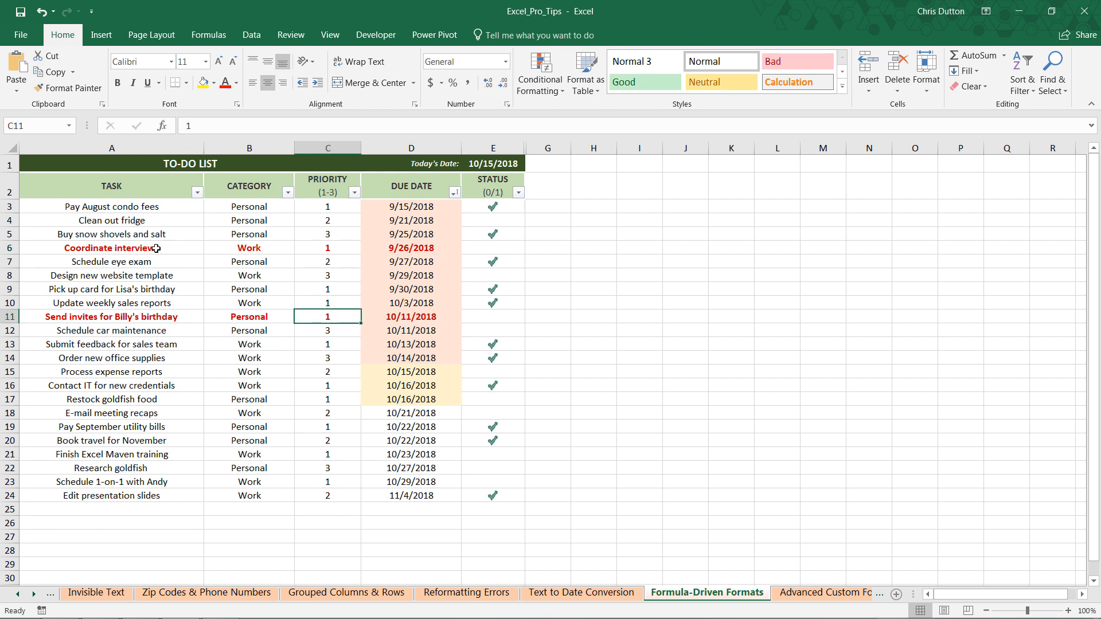
{"action": "mouse_move", "coordinate": [381, 250]}
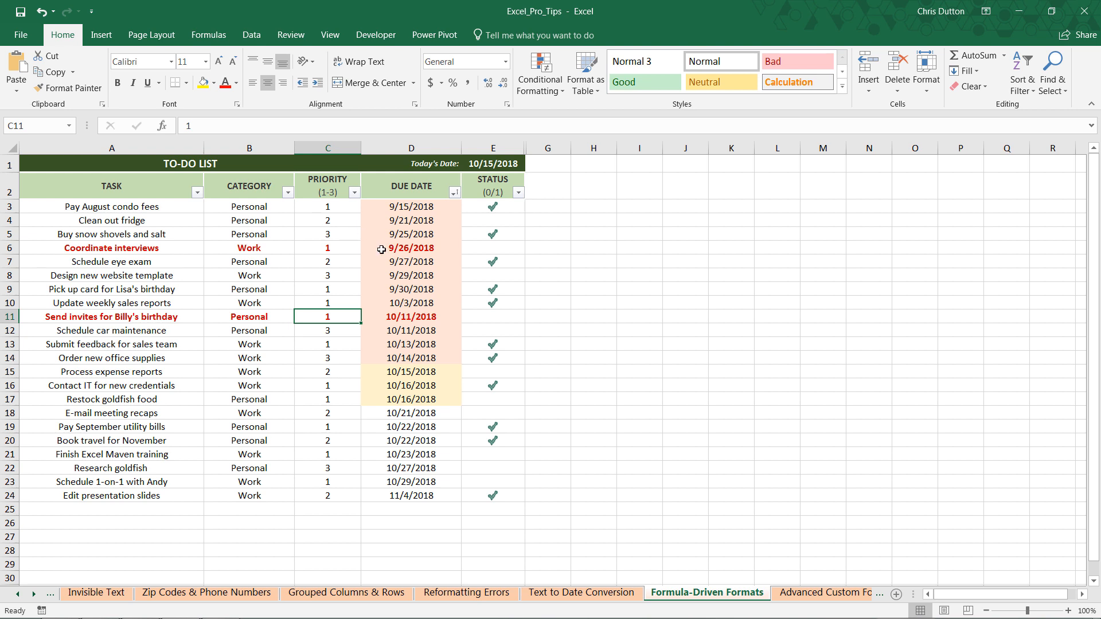
{"action": "left_click", "coordinate": [111, 316]}
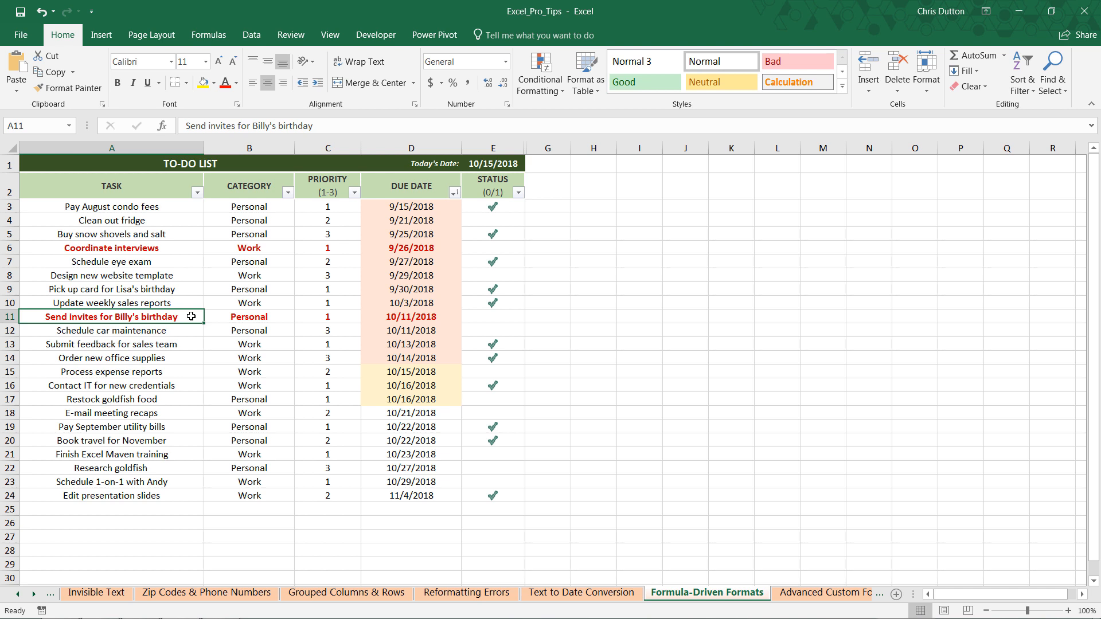
{"action": "left_click", "coordinate": [411, 316]}
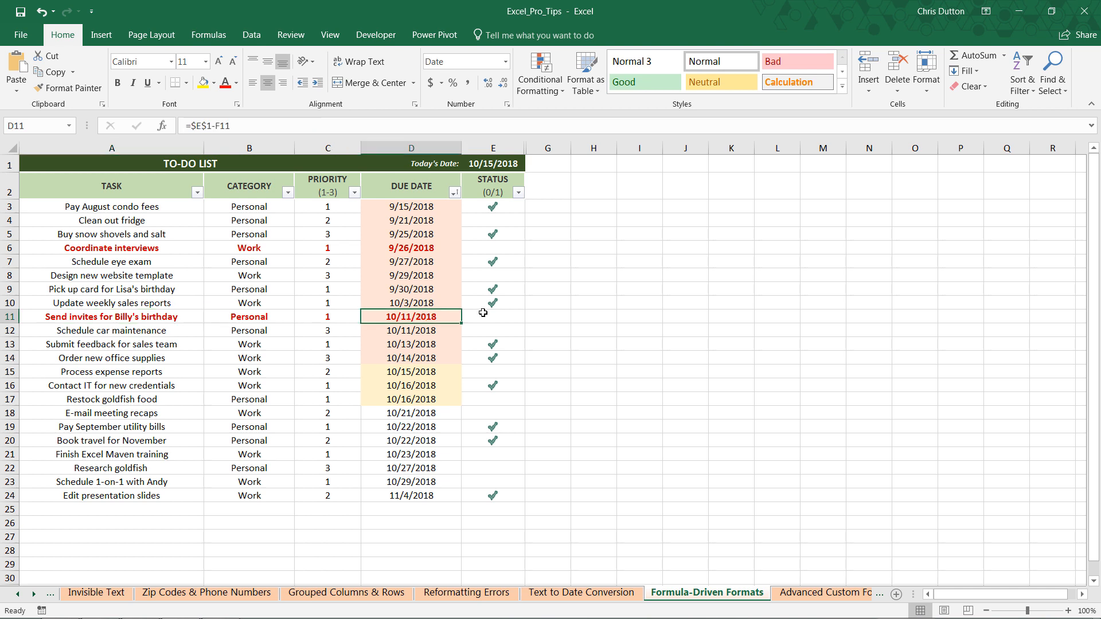